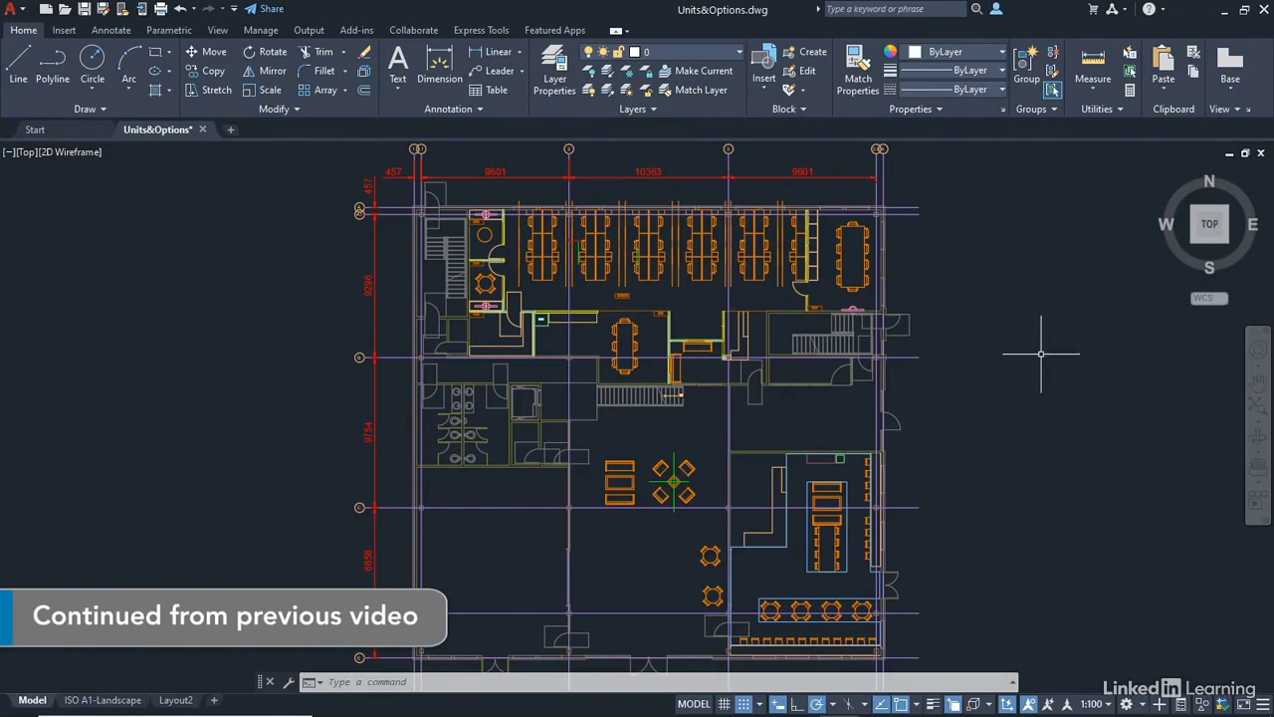
mouse_move(1050, 353)
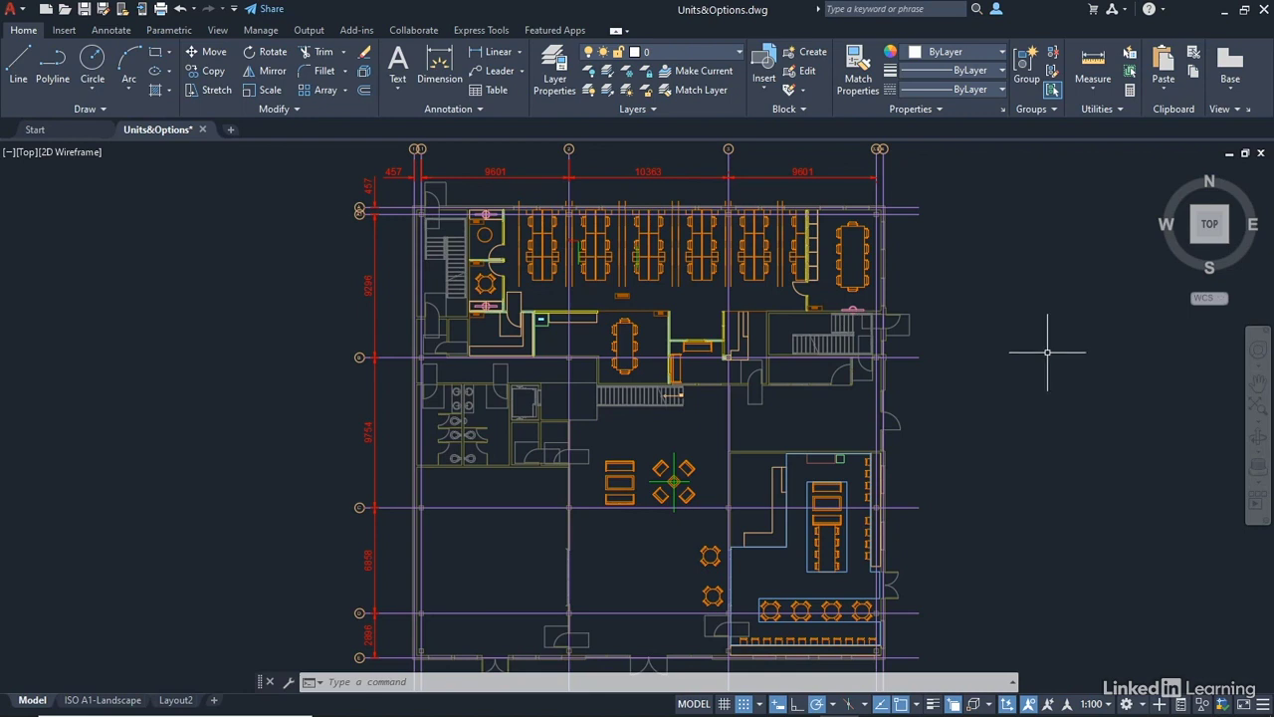
mouse_move(1046, 356)
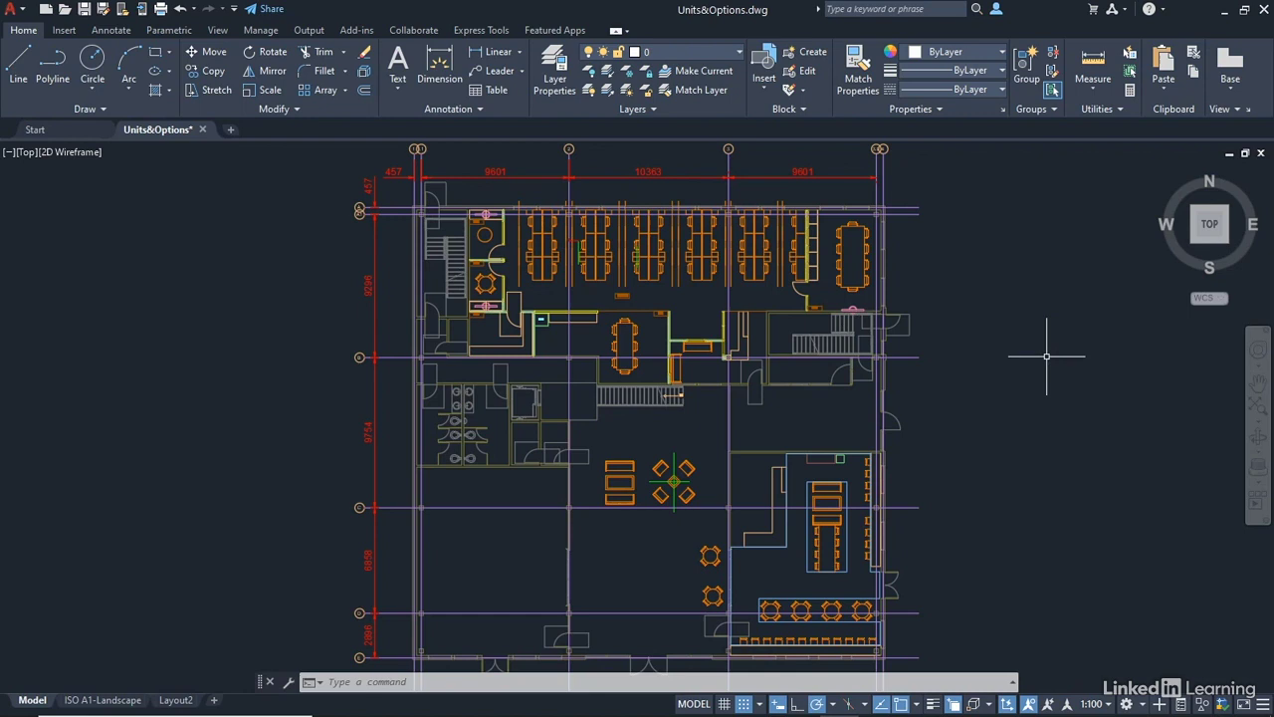
mouse_move(1048, 355)
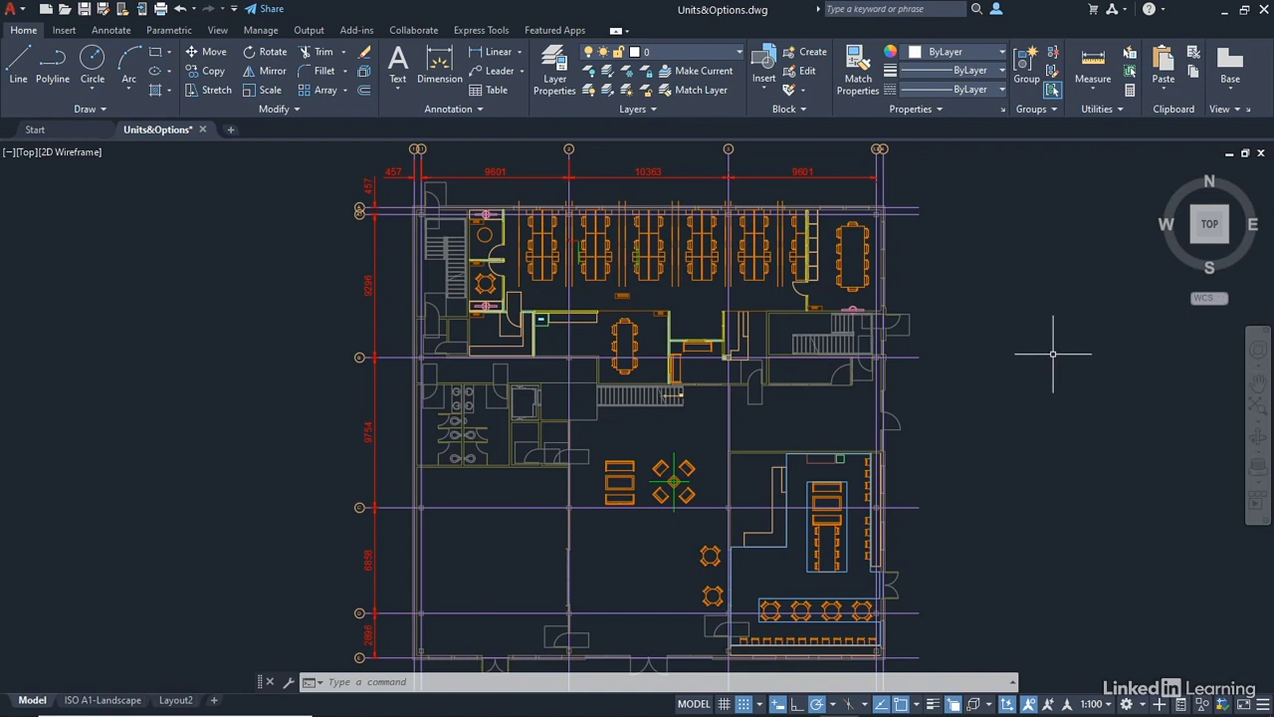
mouse_move(1046, 354)
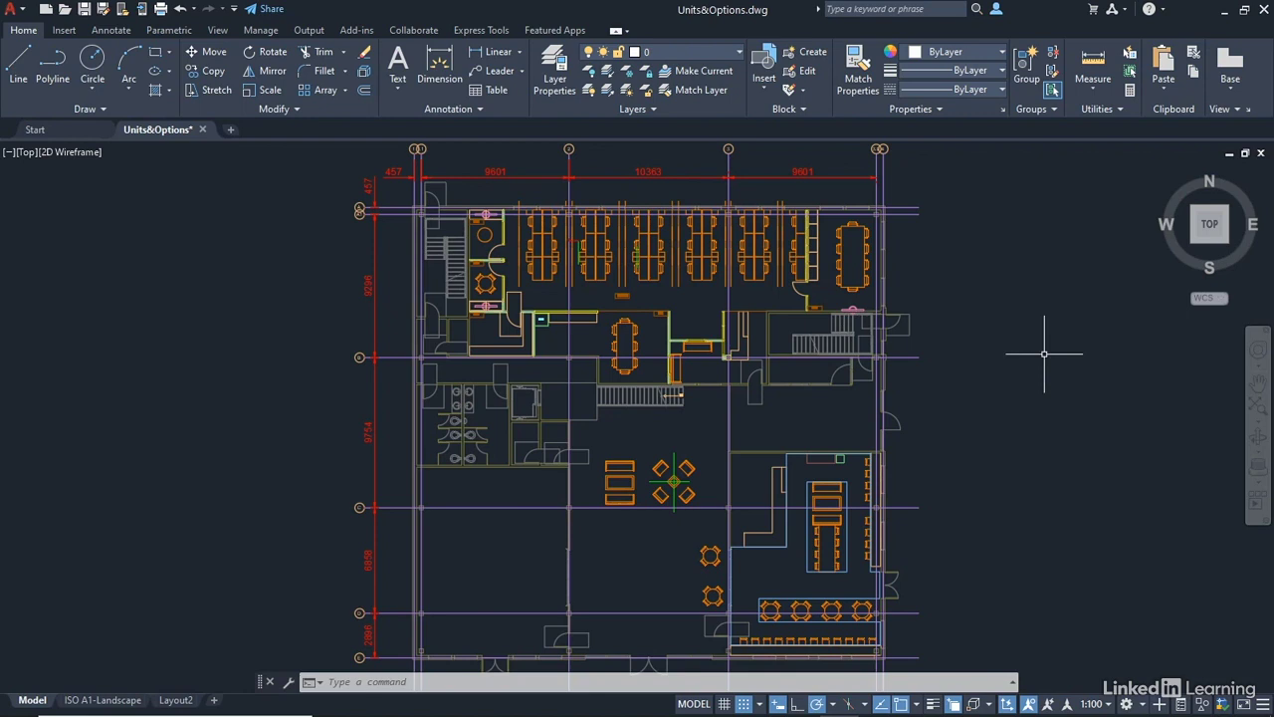
mouse_move(954, 244)
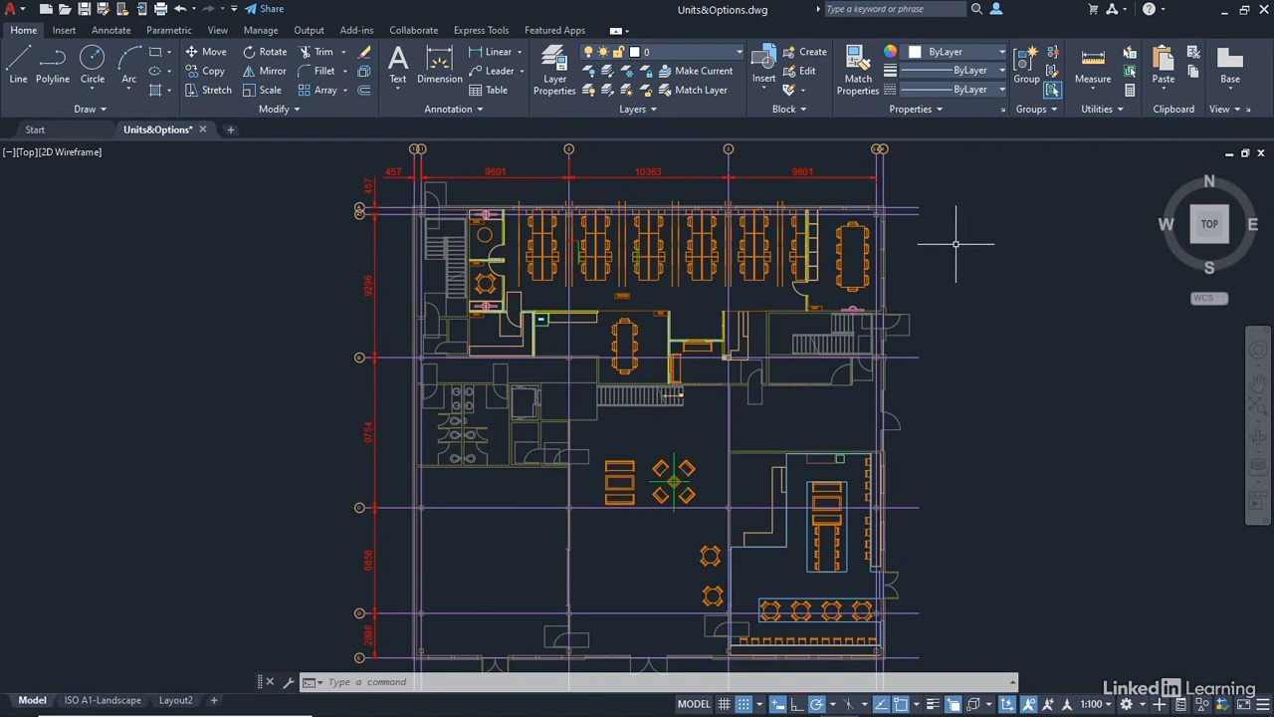
In Options > User Preferences, set insertion source content units to Inches, keeping millimetre targets.
right_click(953, 243)
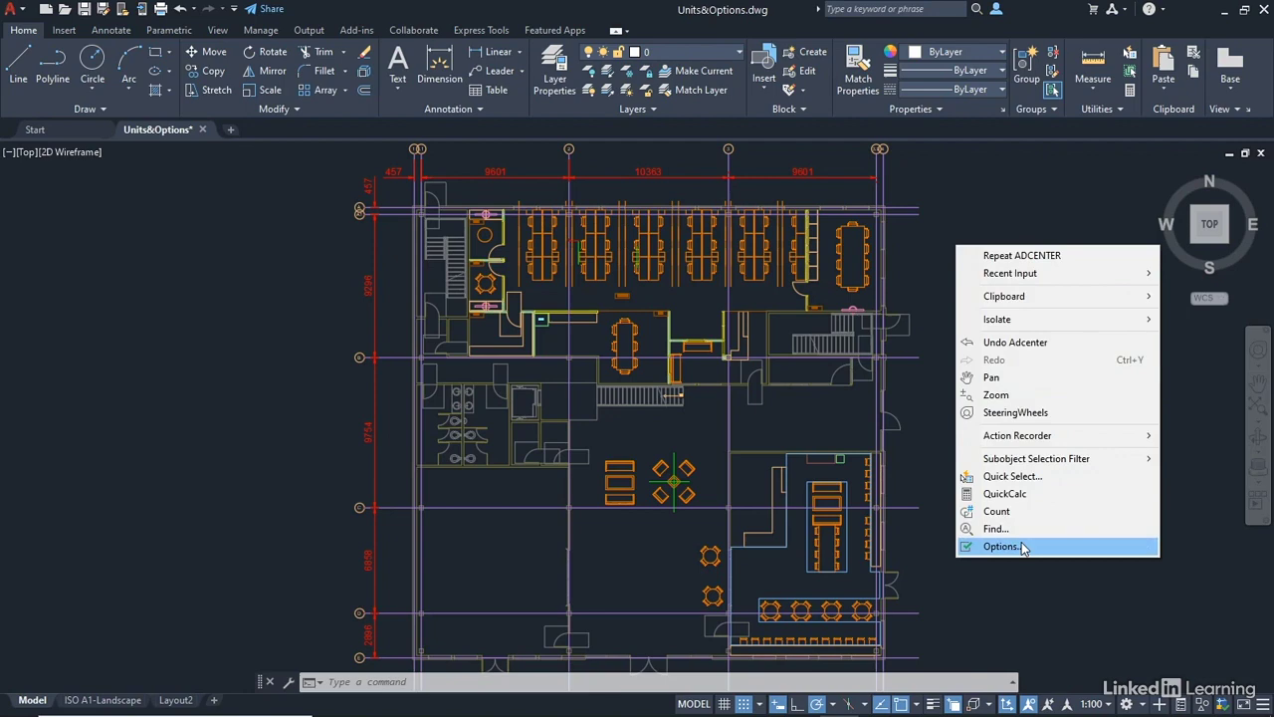
click(1001, 545)
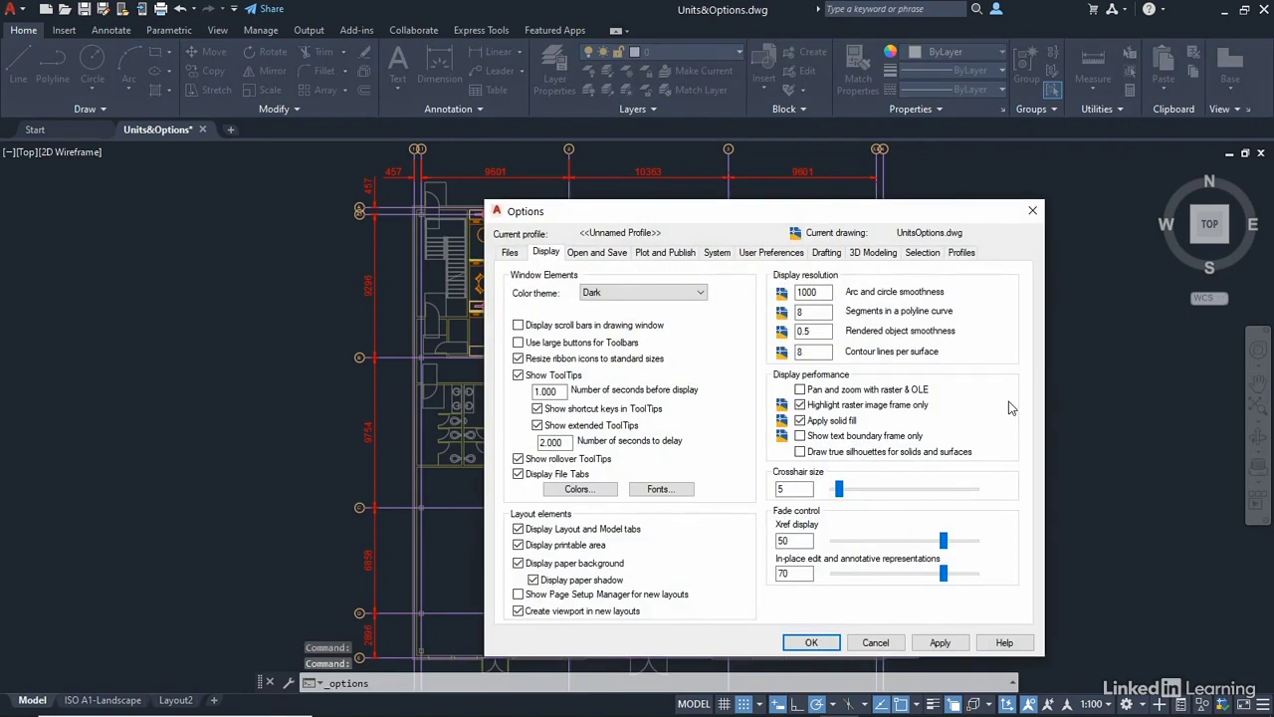
click(771, 251)
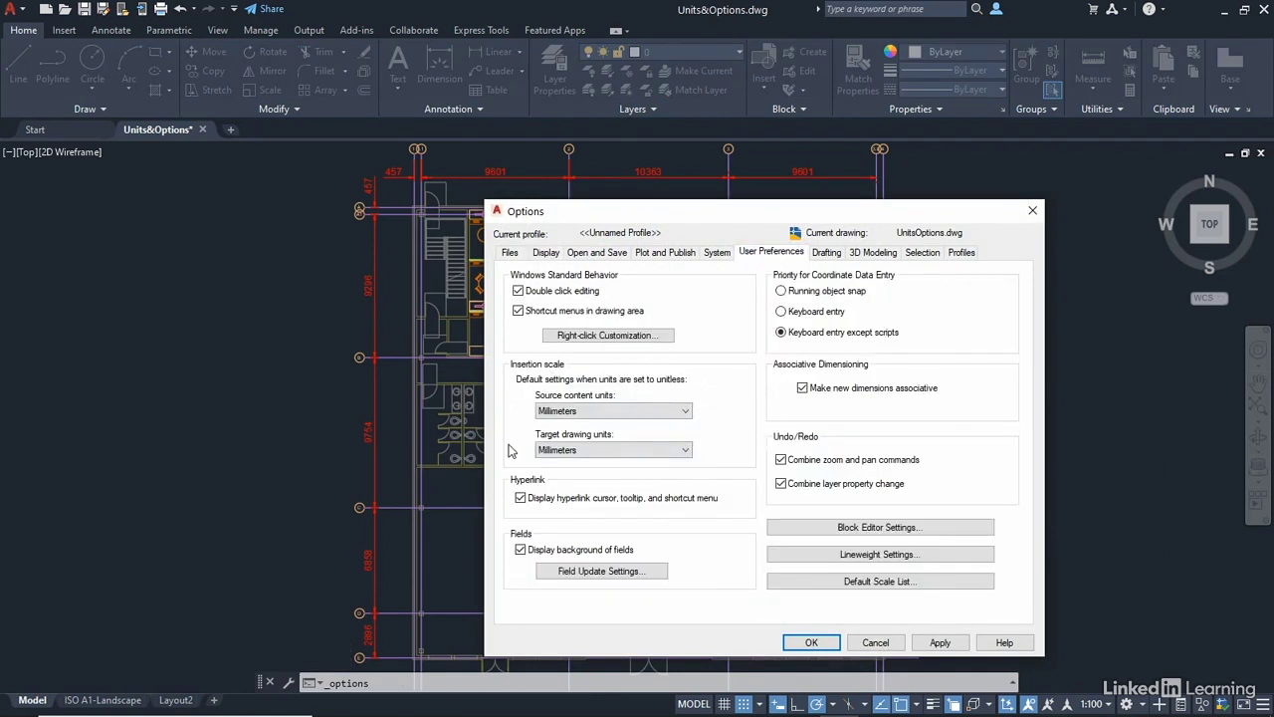
mouse_move(723, 427)
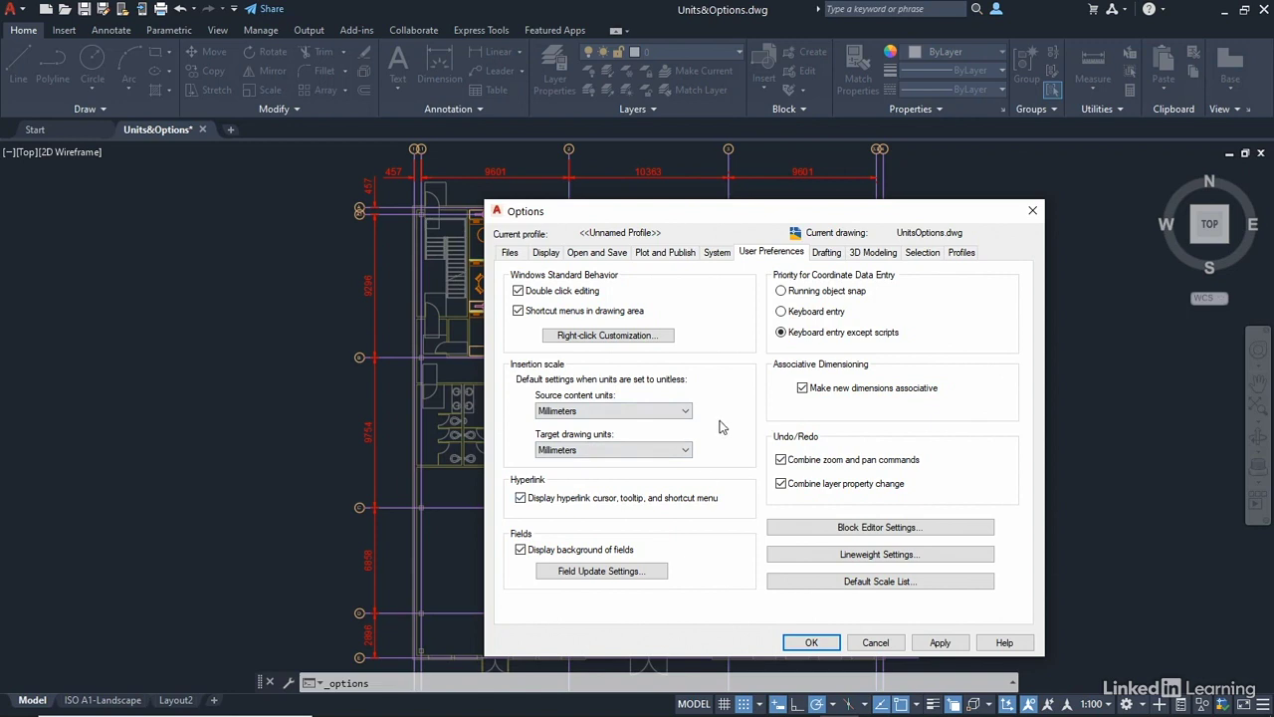
click(613, 410)
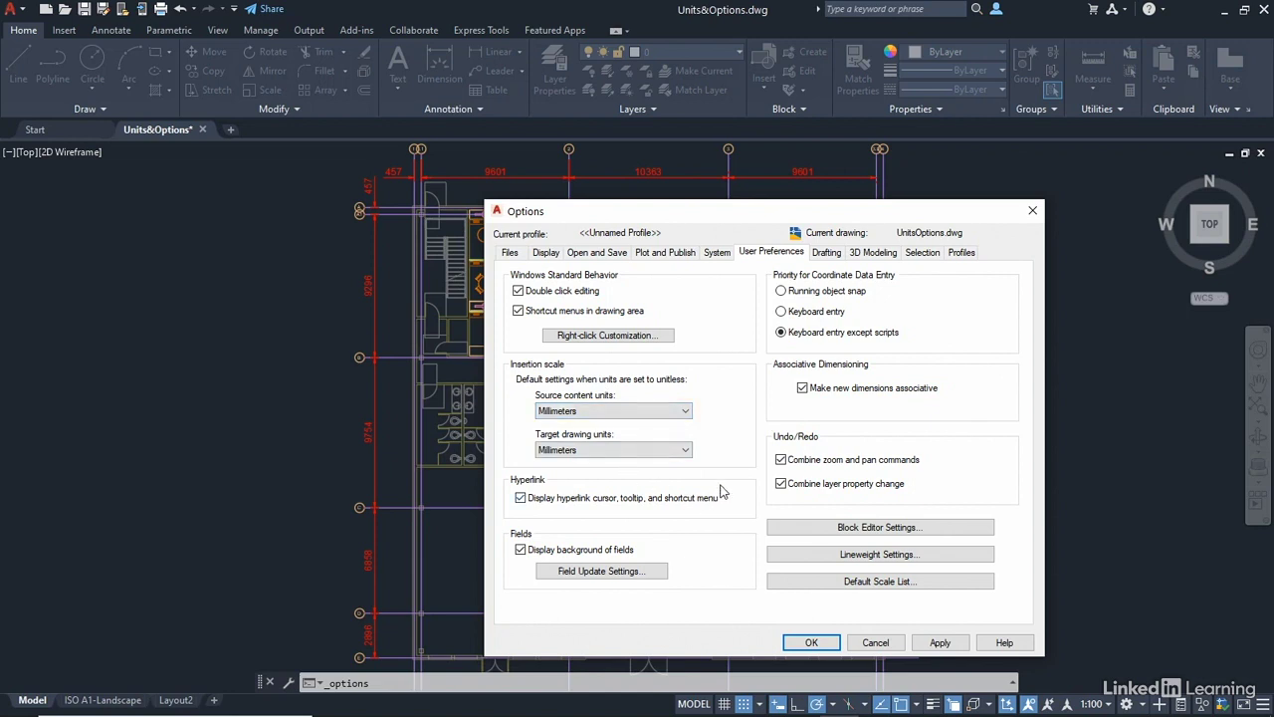
mouse_move(727, 470)
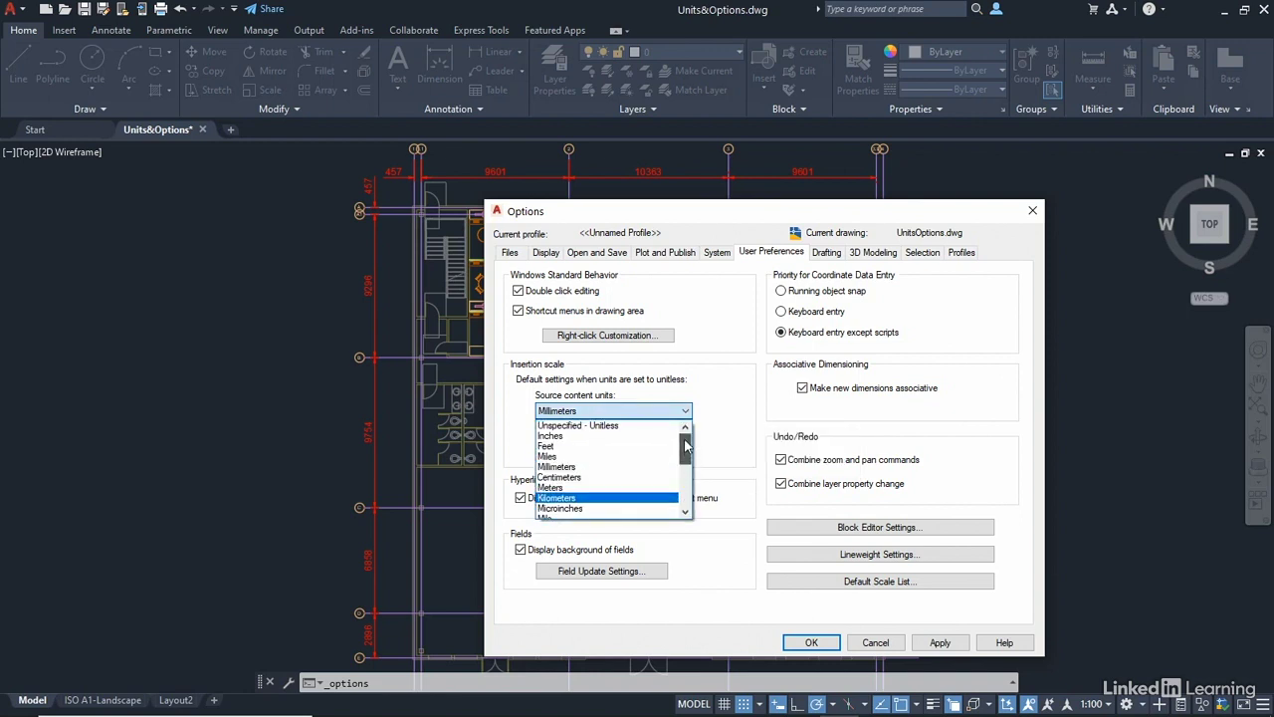
click(551, 435)
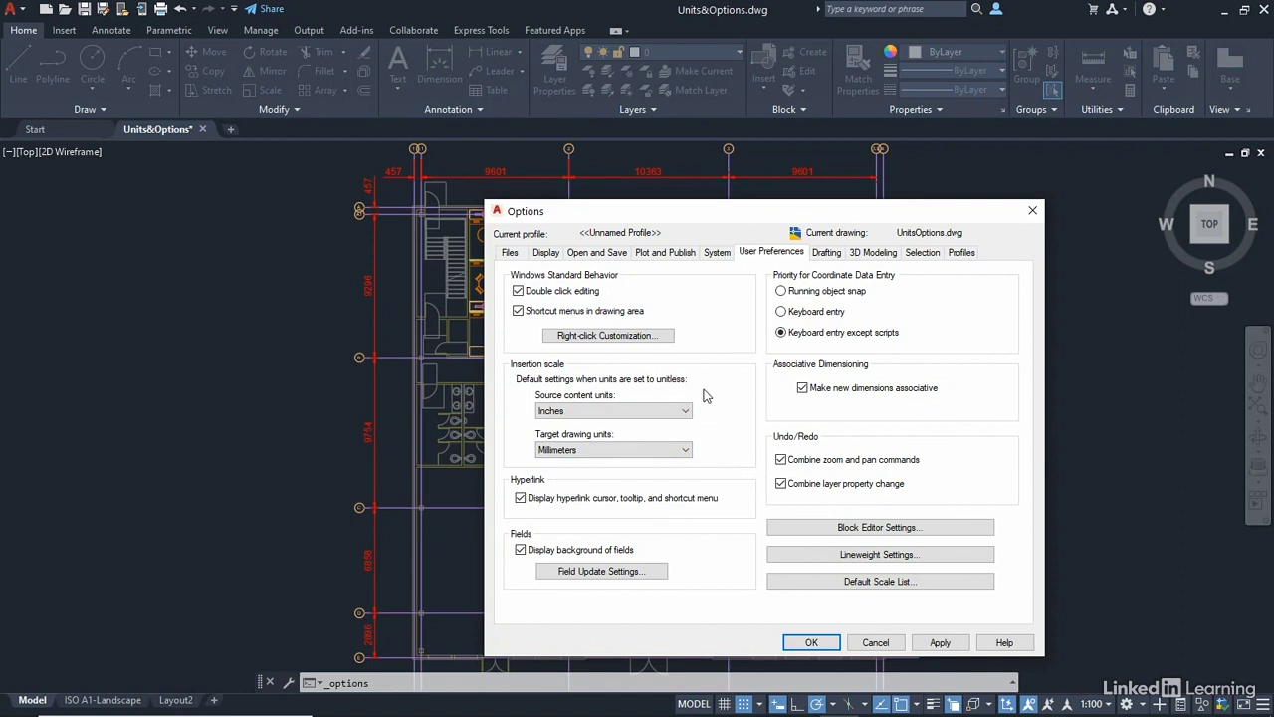
click(811, 642)
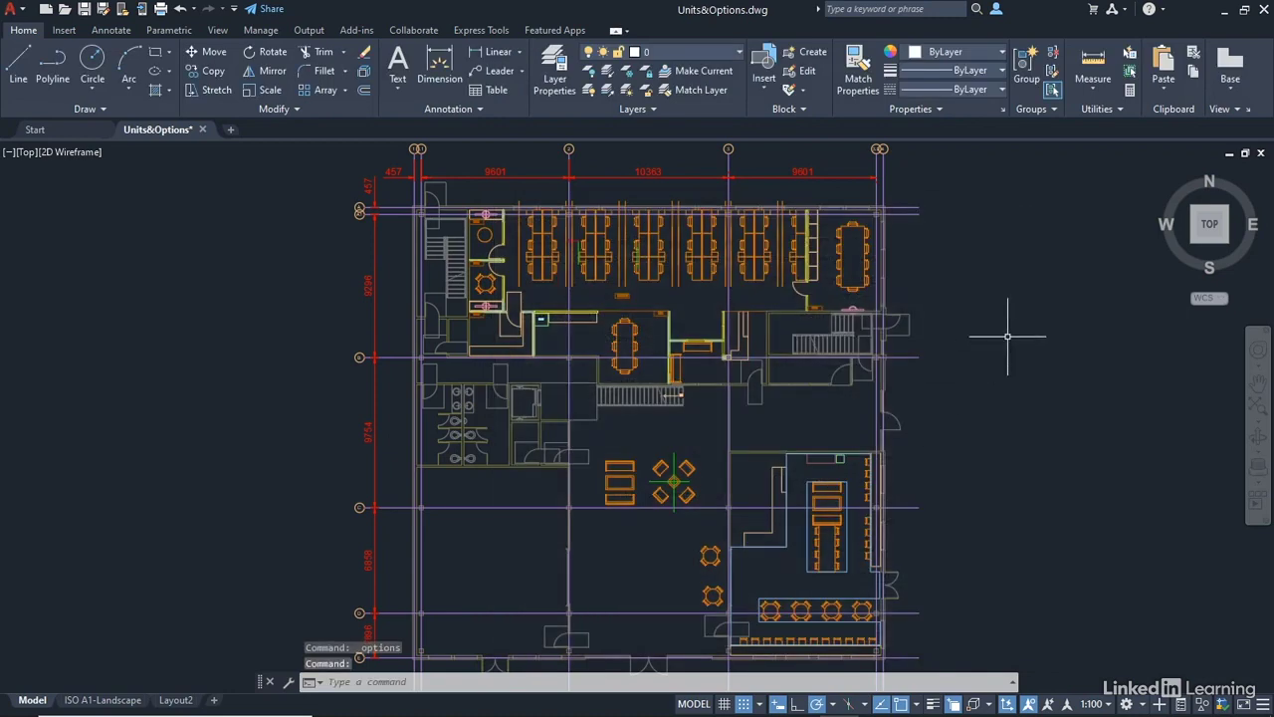
mouse_move(1007, 353)
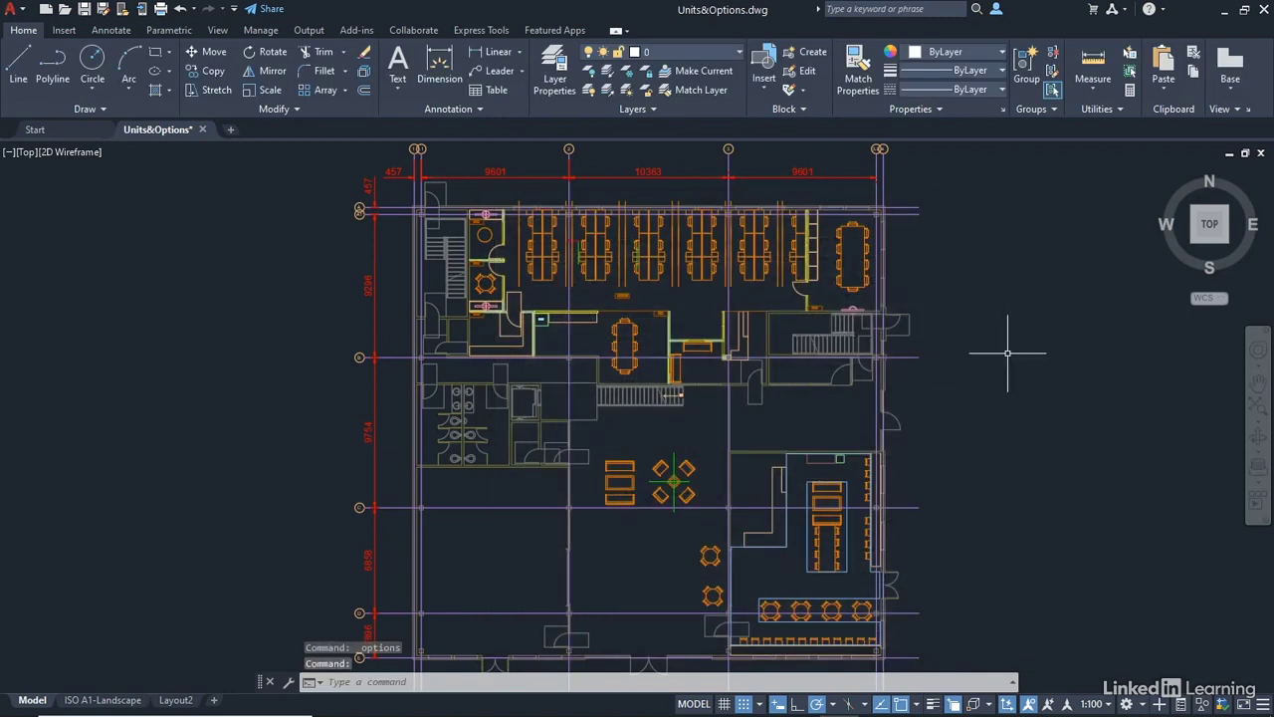
mouse_move(393, 363)
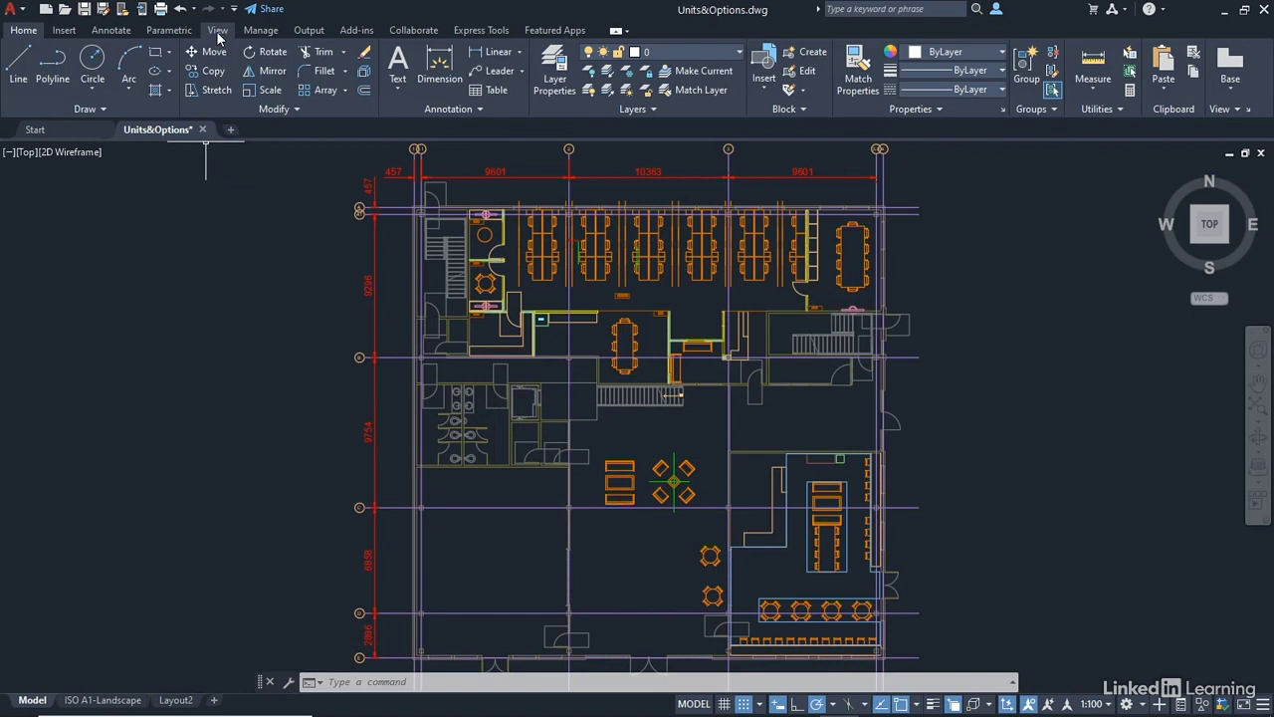
Open the DesignCenter palette from the View tab's Palettes panel.
click(217, 30)
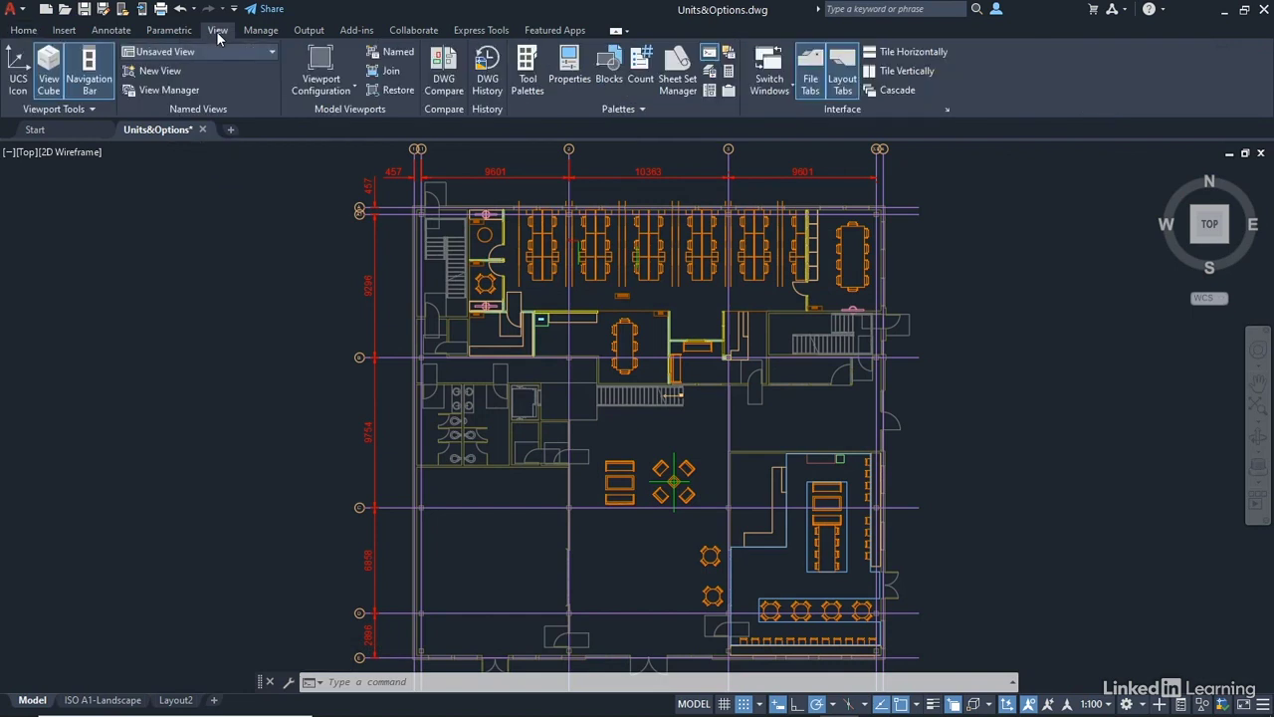
mouse_move(541, 140)
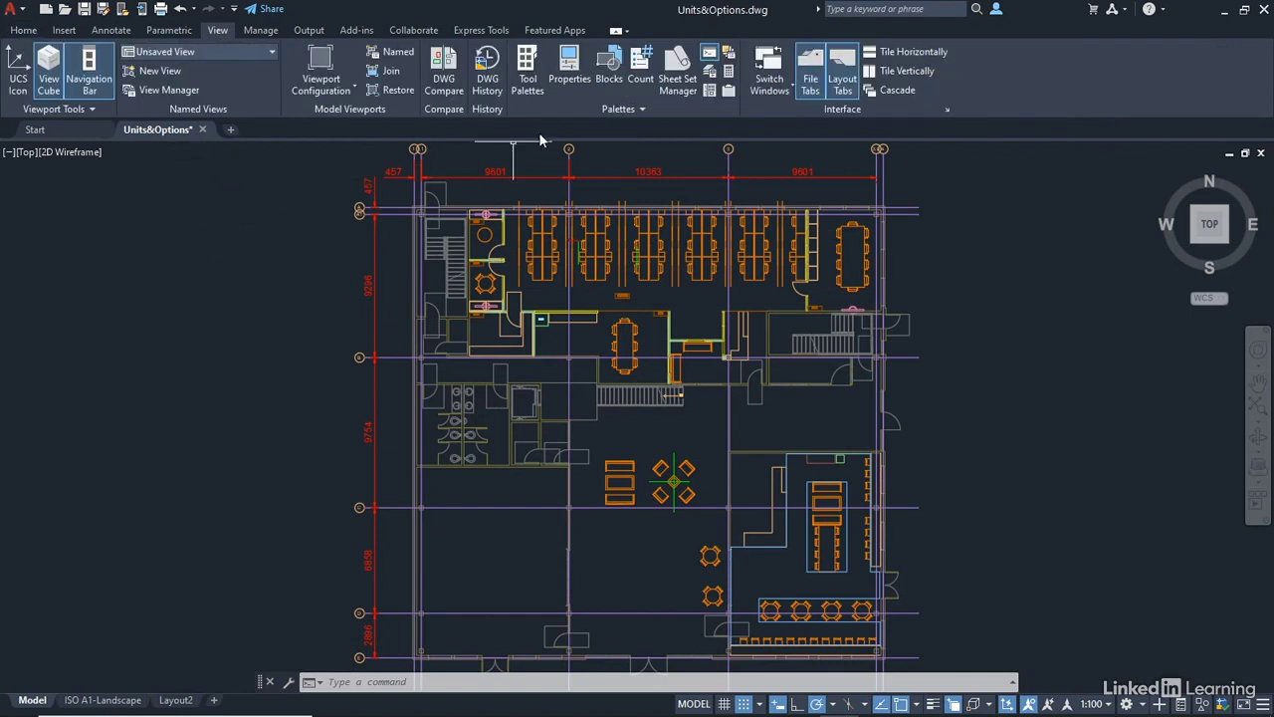
mouse_move(1032, 305)
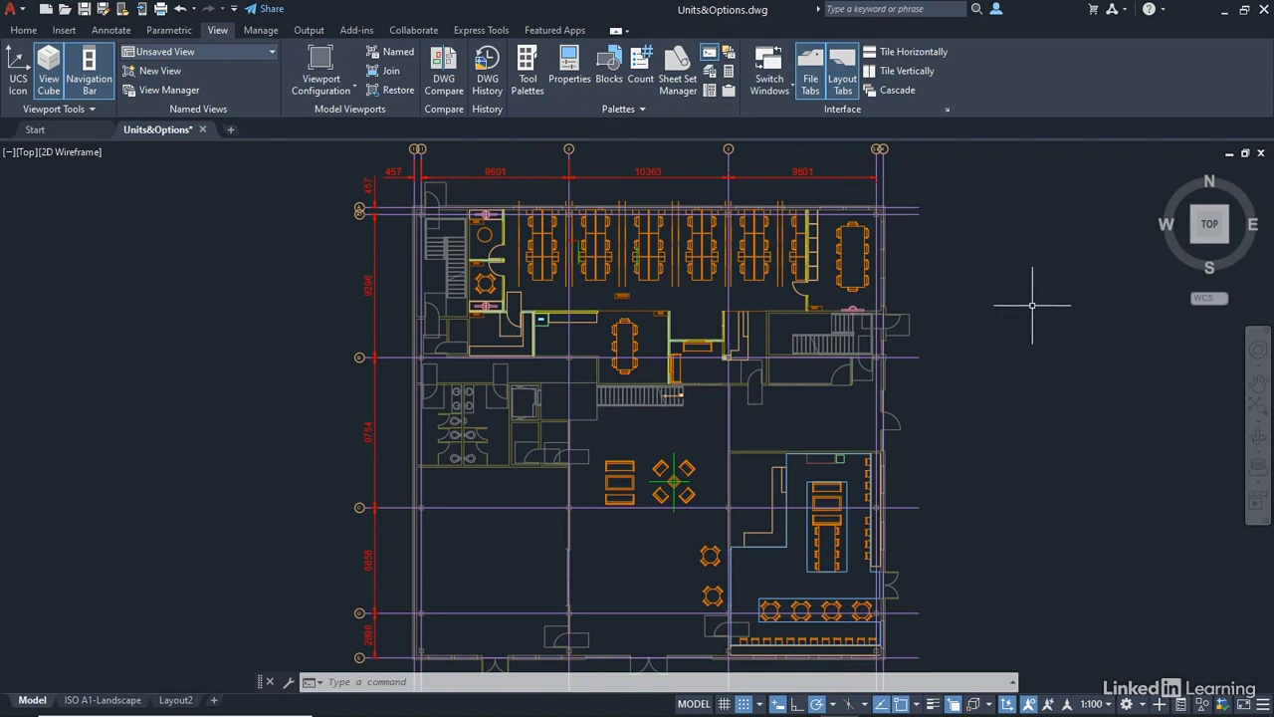
mouse_move(1038, 294)
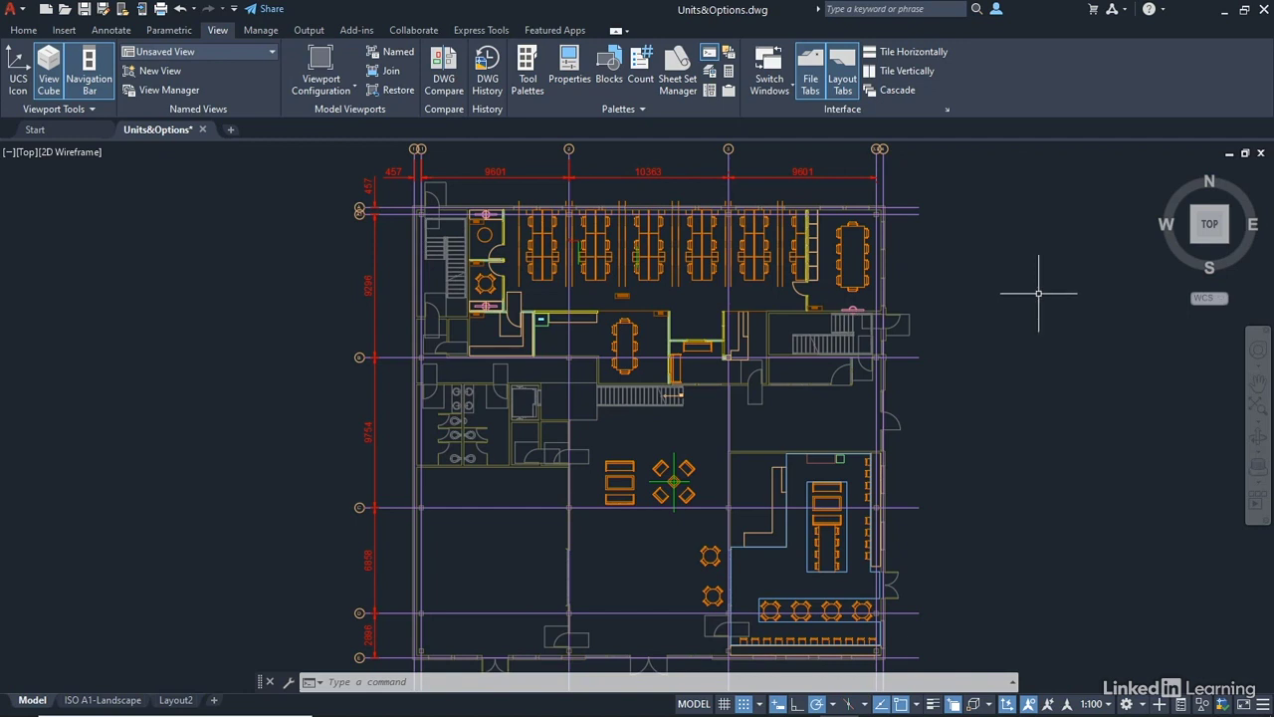
click(706, 90)
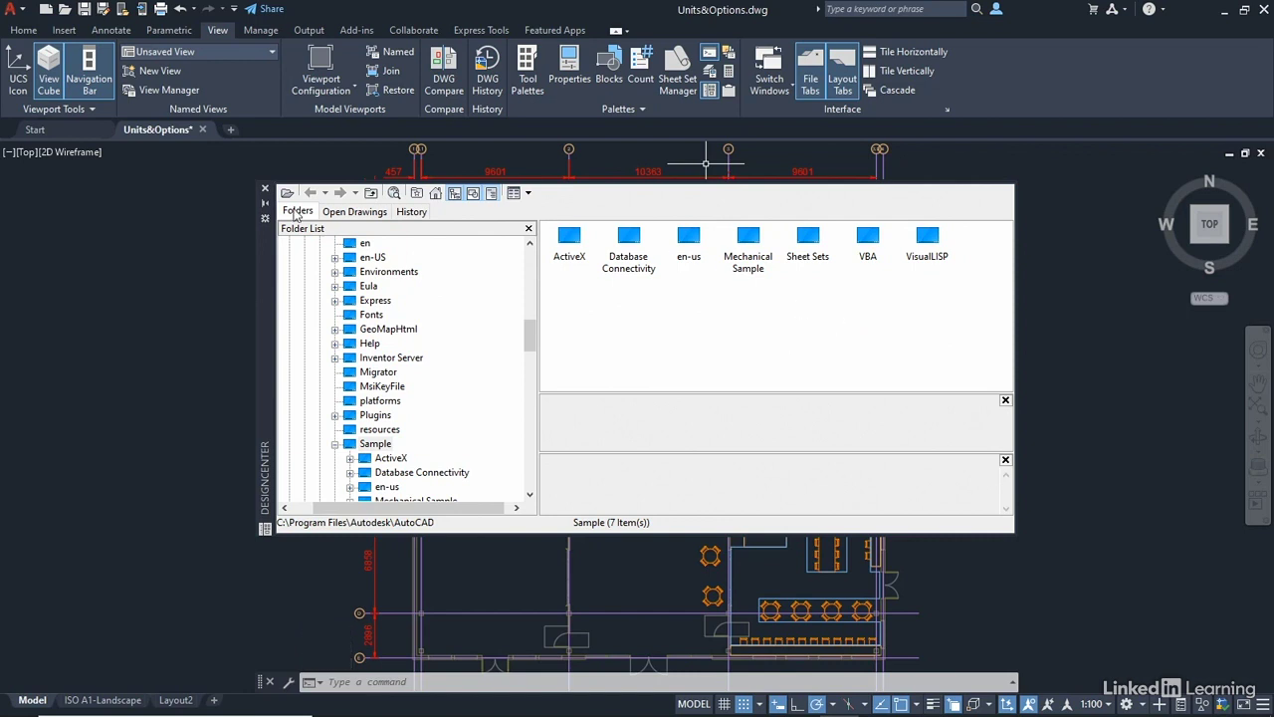
List the 165 blocks of the open Units&Options drawing in DesignCenter.
click(412, 210)
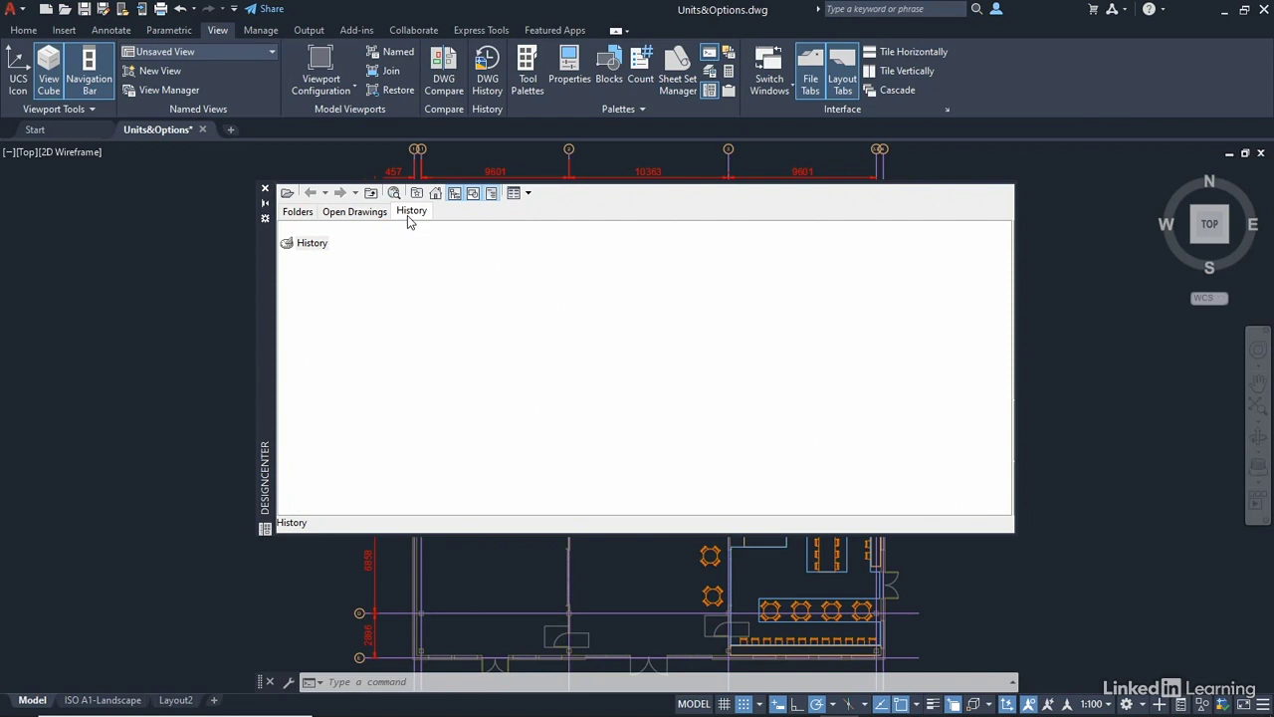
mouse_move(357, 219)
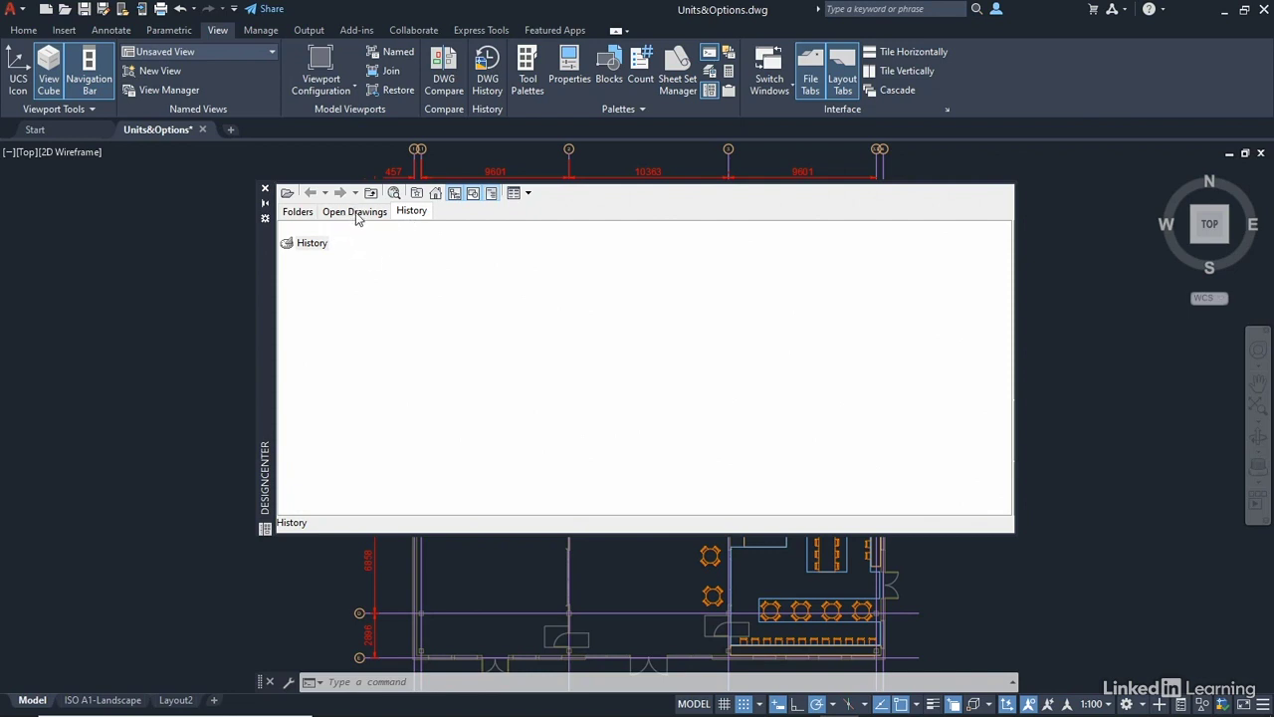
click(354, 211)
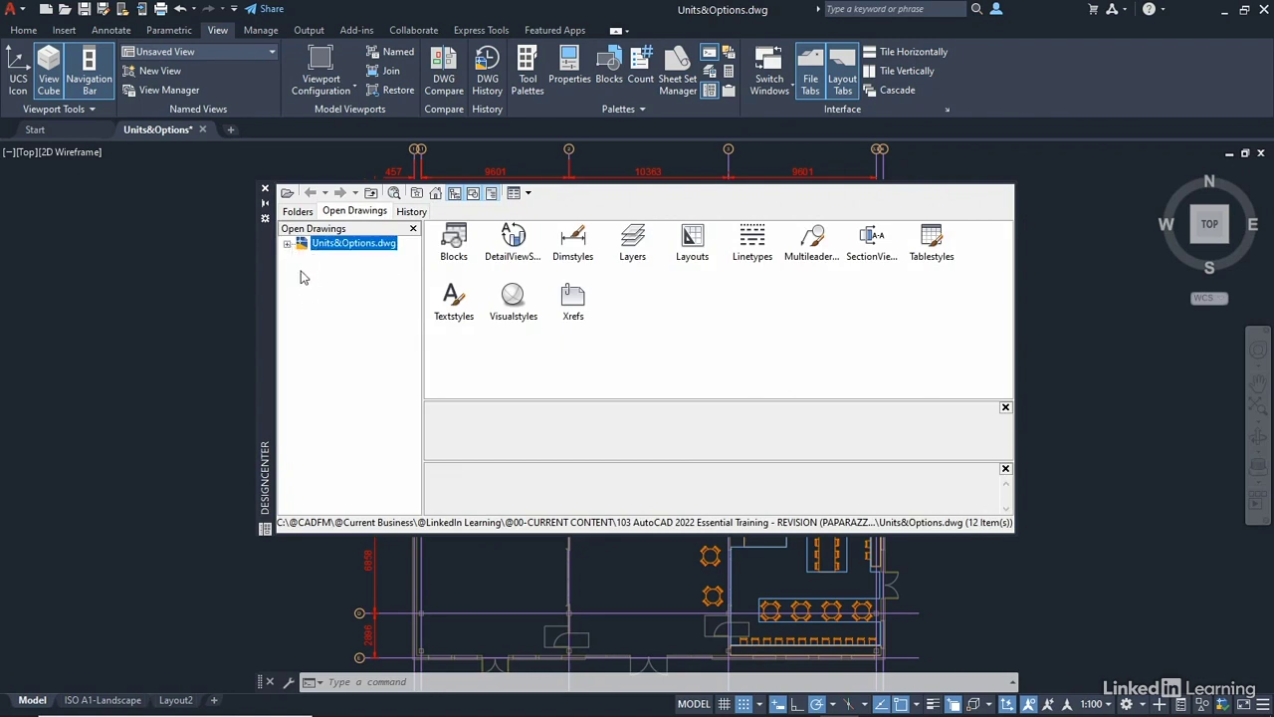
click(287, 243)
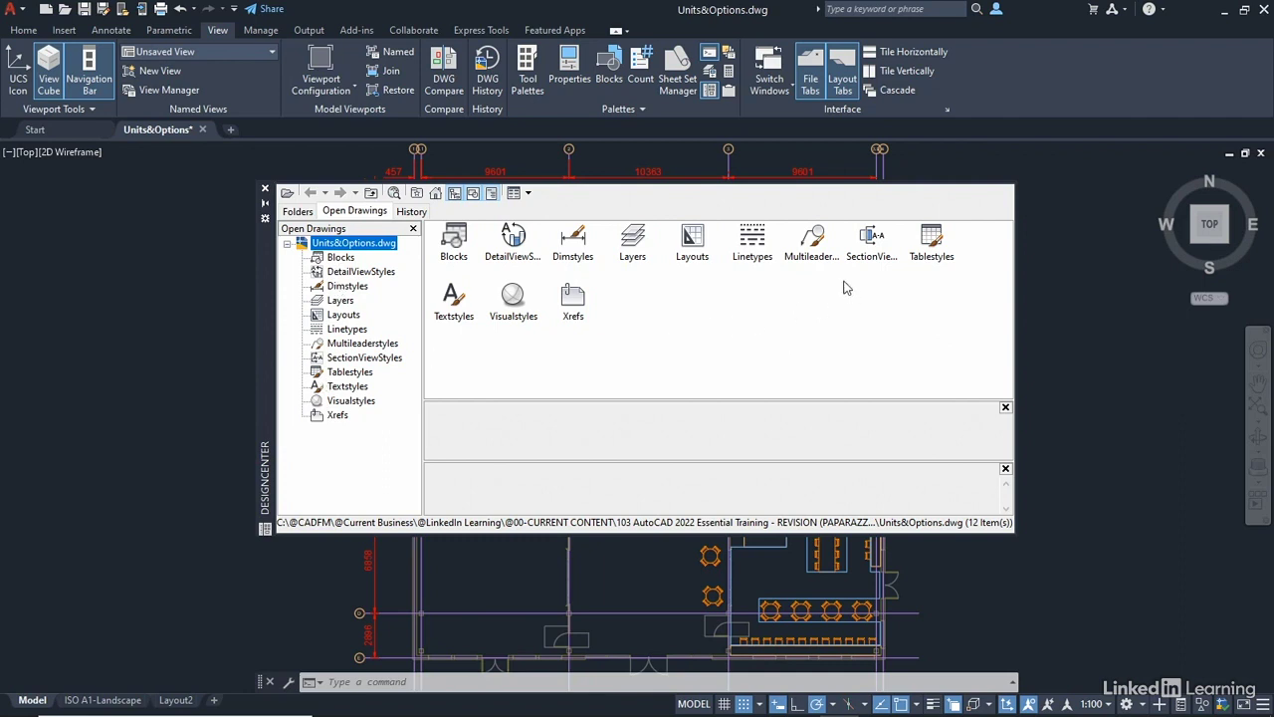
click(341, 257)
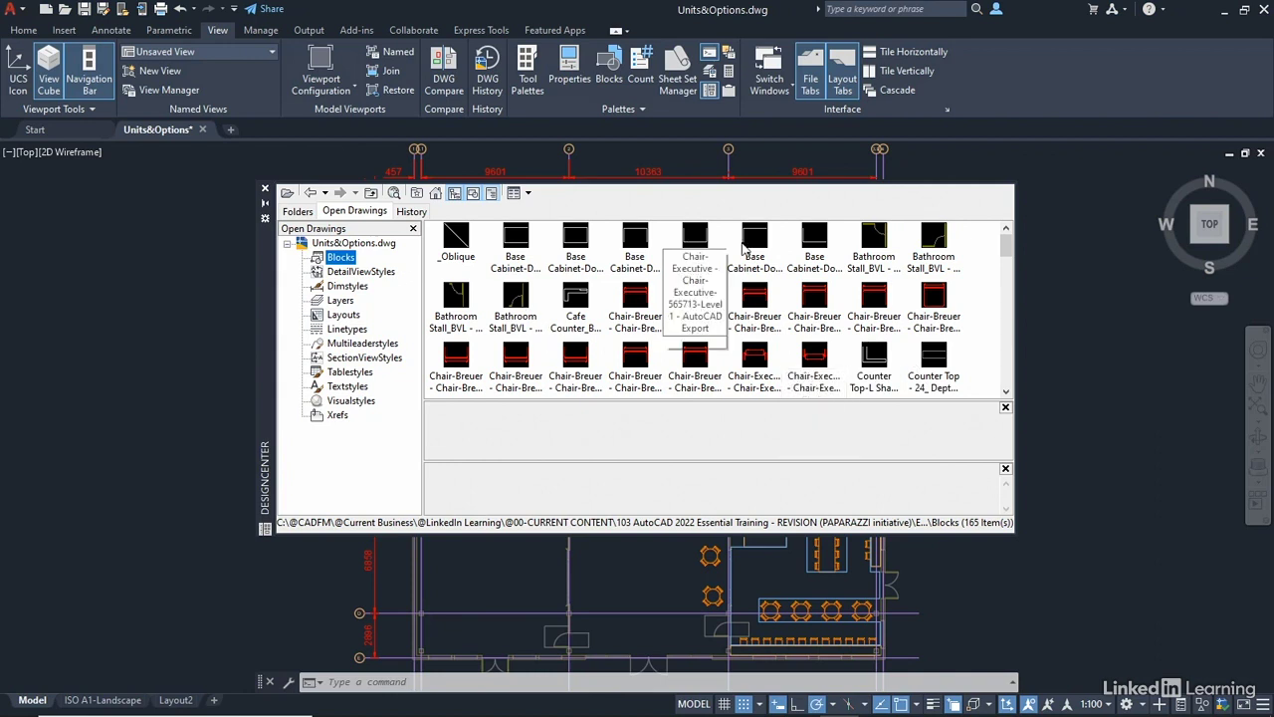
mouse_move(988, 326)
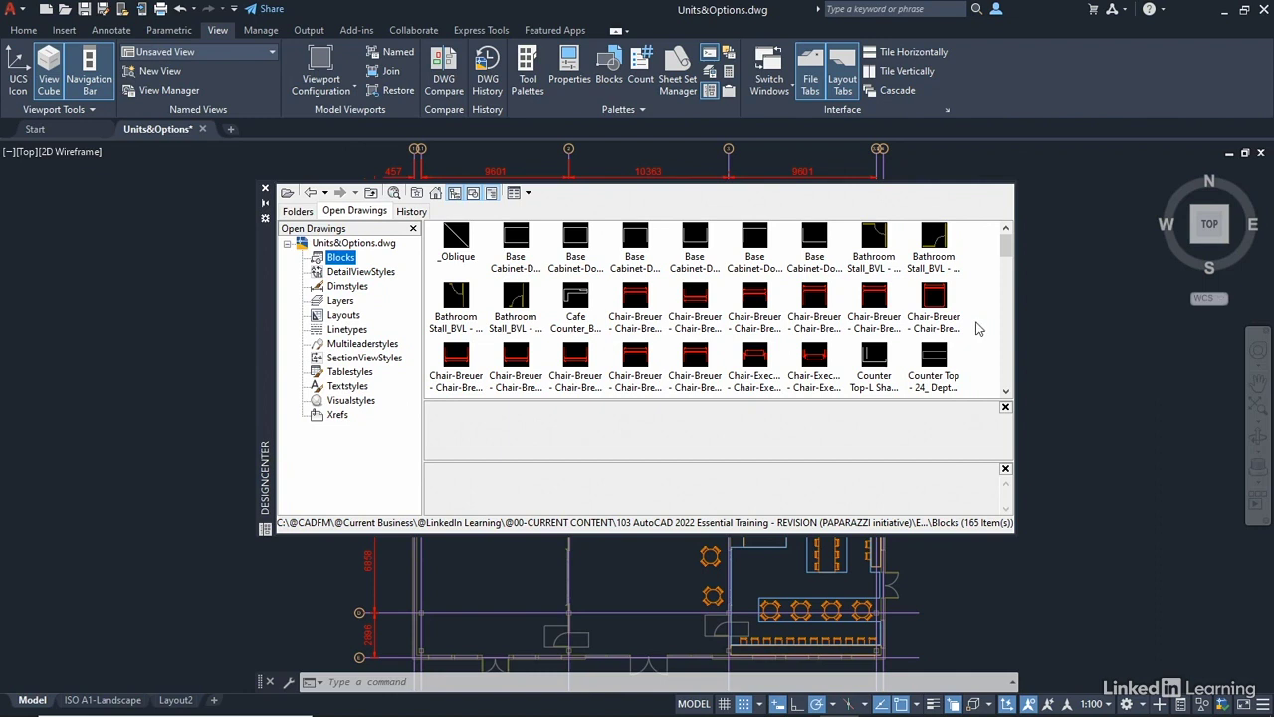
mouse_move(455, 298)
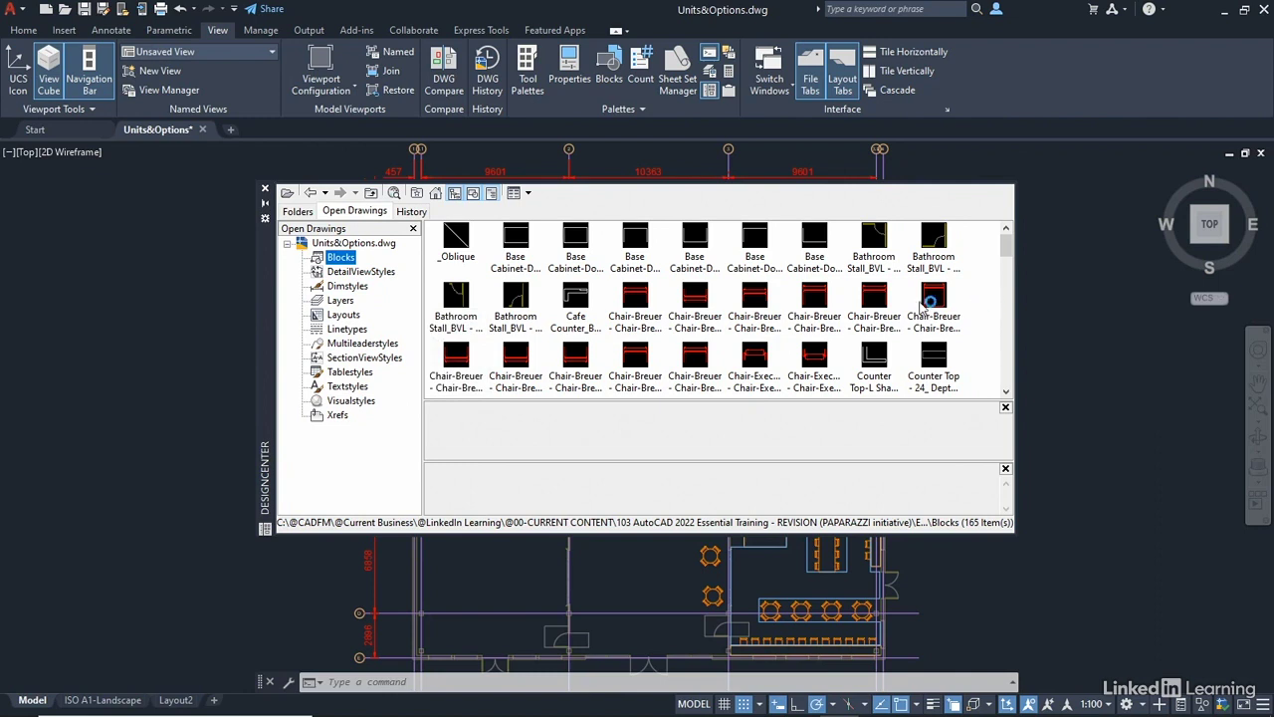
Show the 20 blocks of the sample Home - Space Planner drawing in DesignCenter.
click(297, 211)
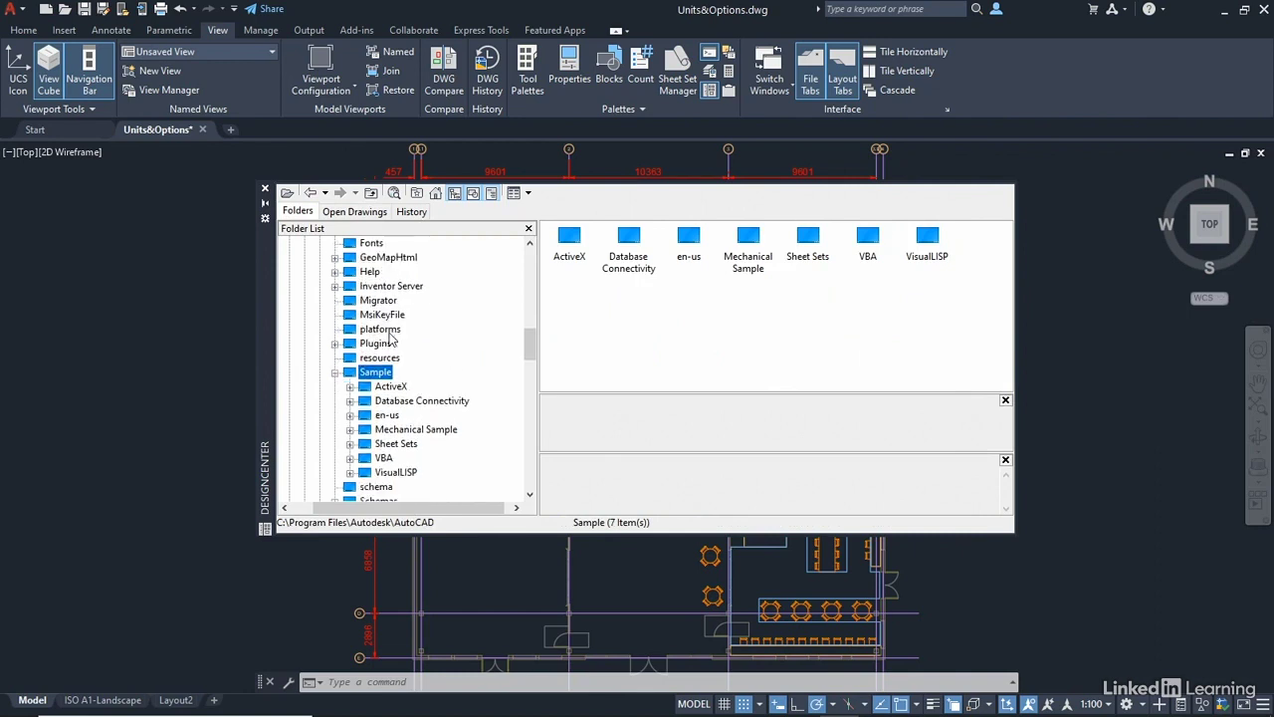
click(351, 400)
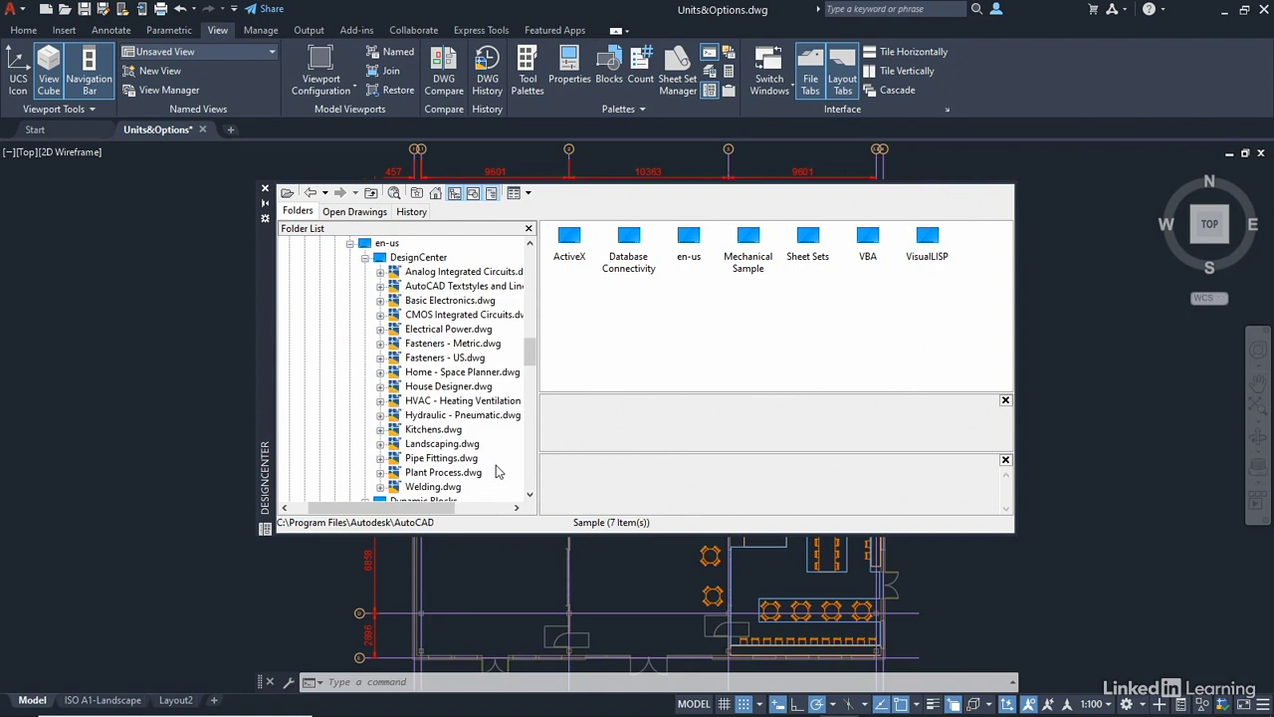
mouse_move(499, 471)
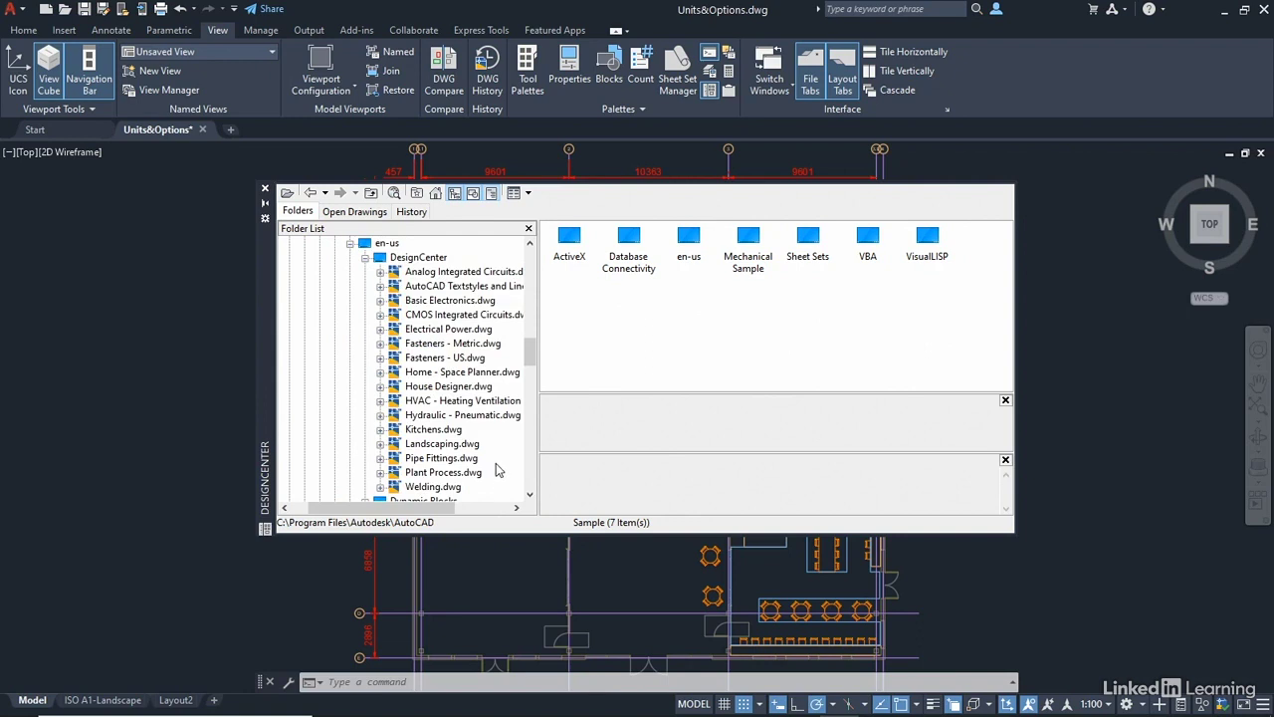
mouse_move(487, 417)
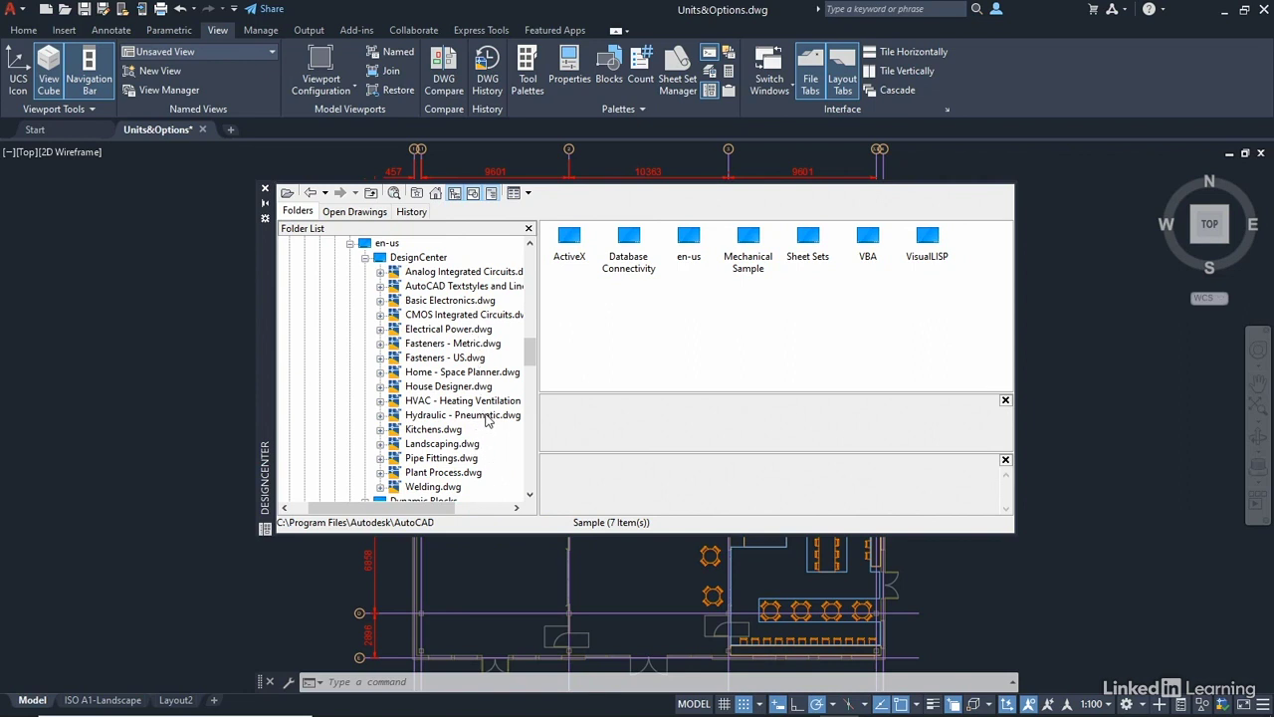
mouse_move(443, 409)
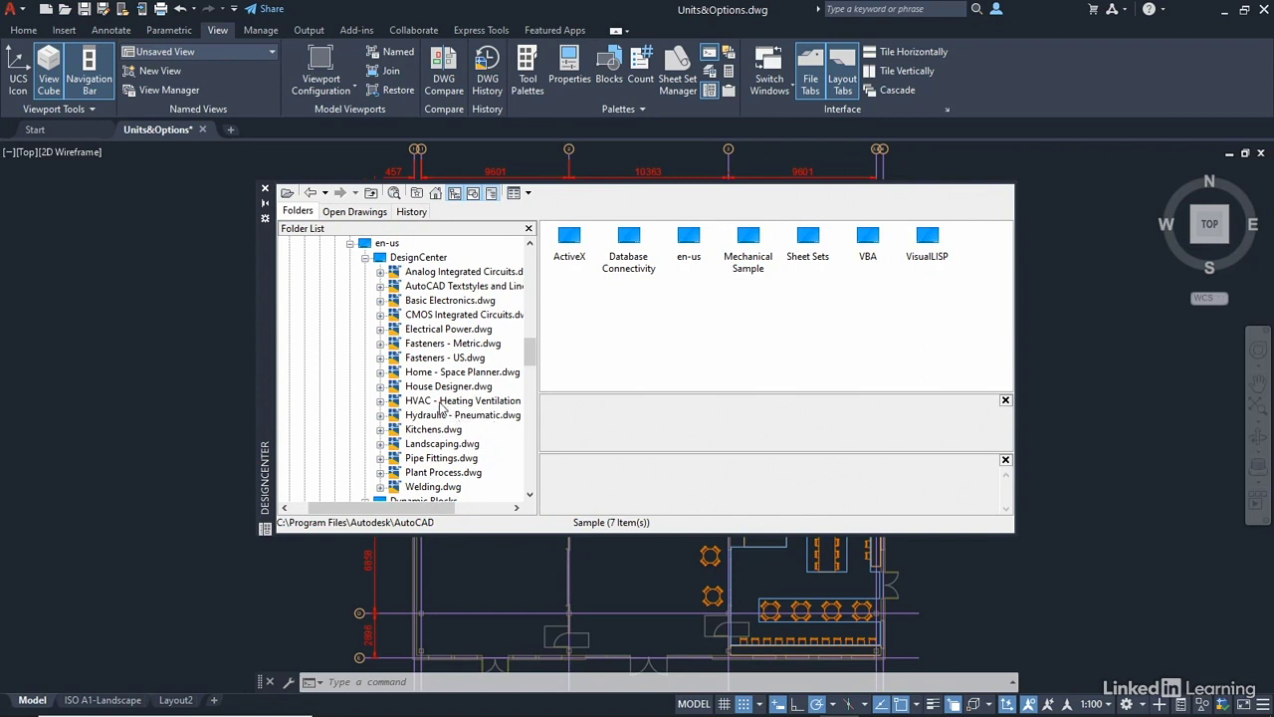
click(447, 371)
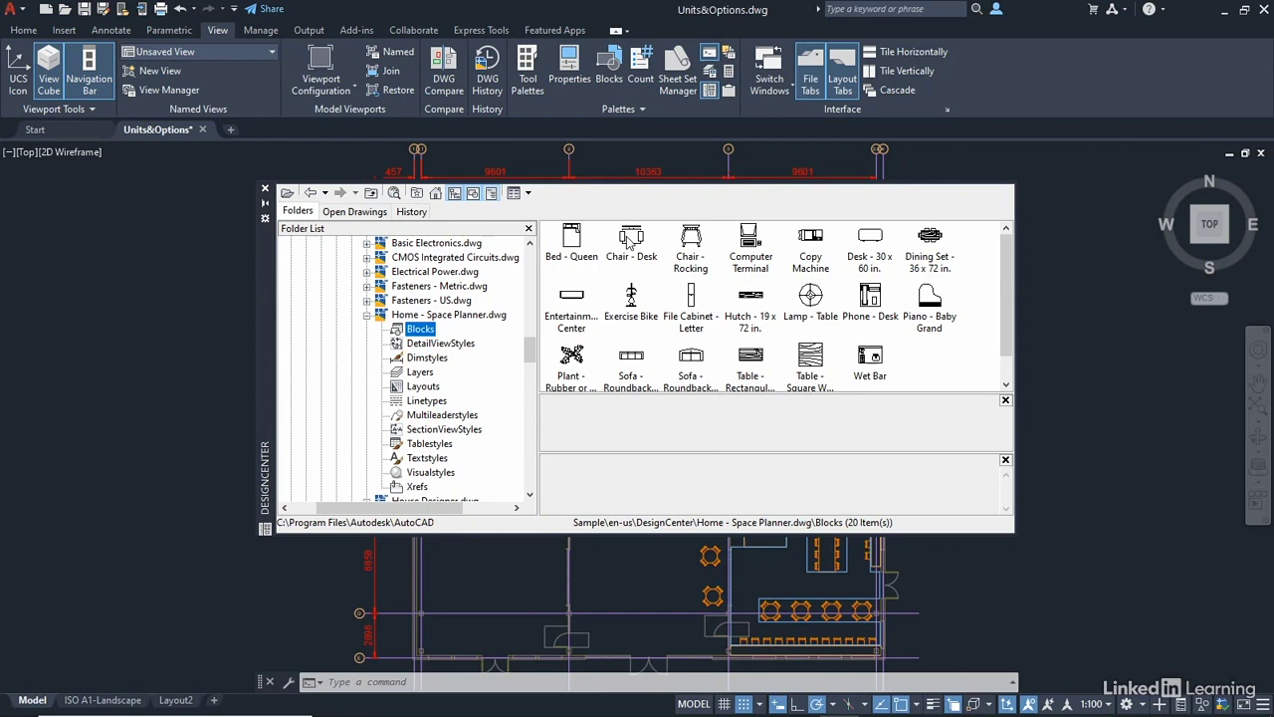
mouse_move(1065, 239)
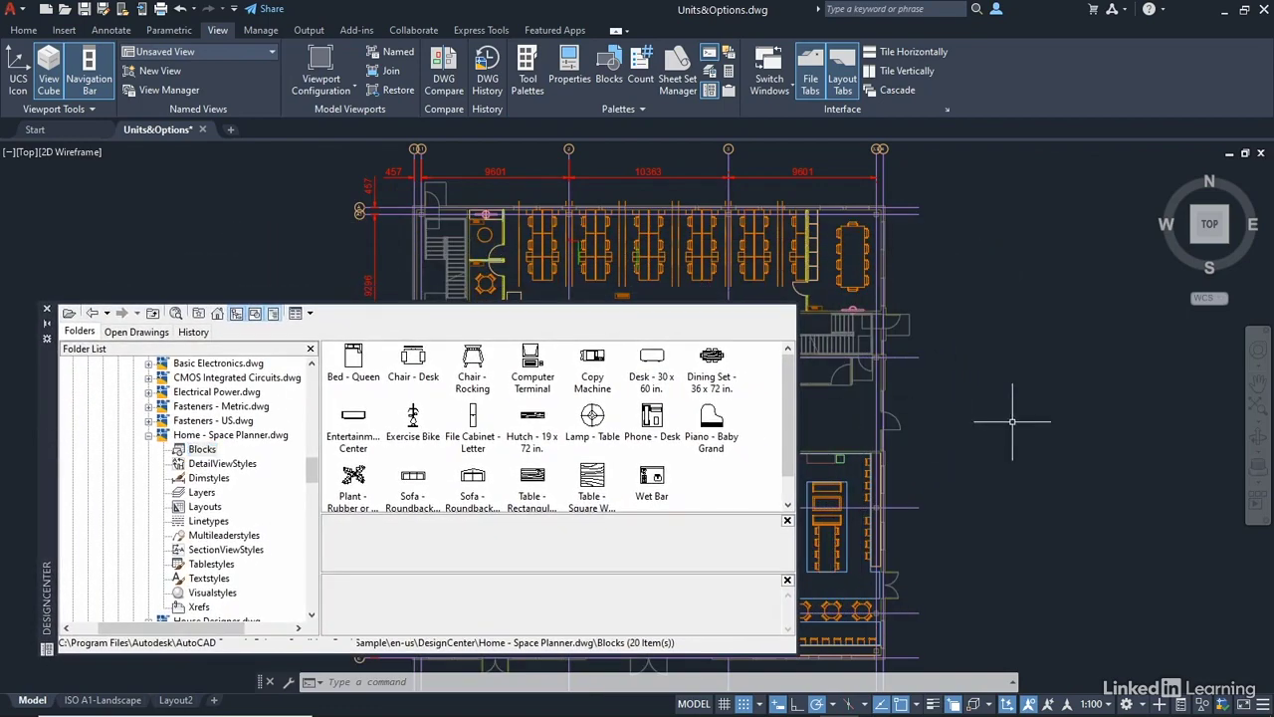
mouse_move(1017, 417)
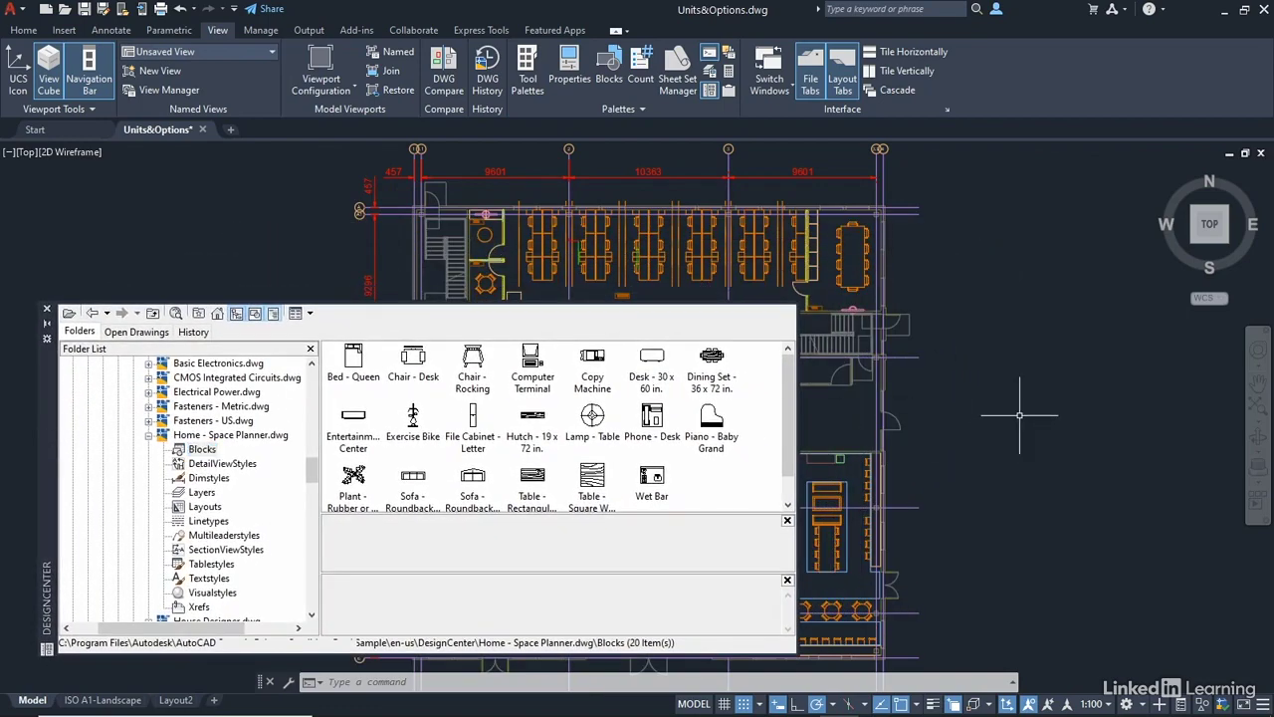
Select the Chair - Desk block in DesignCenter to bring into the plan.
click(412, 361)
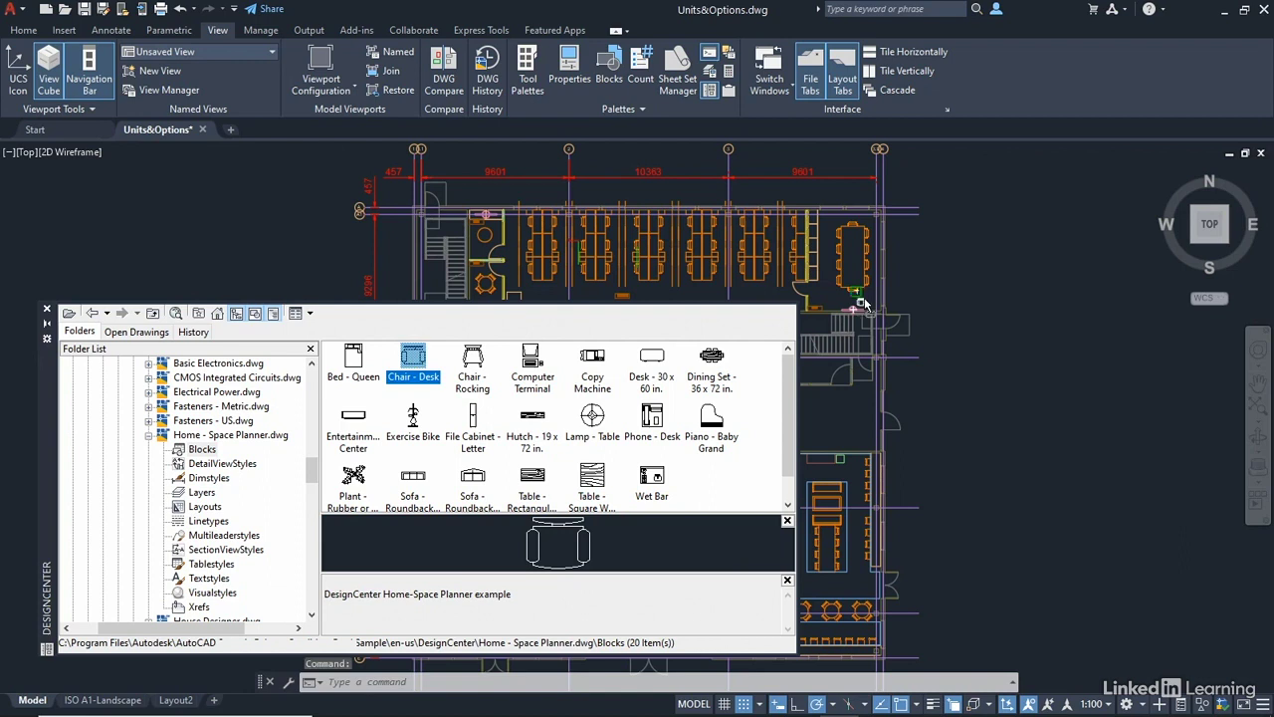
mouse_move(861, 403)
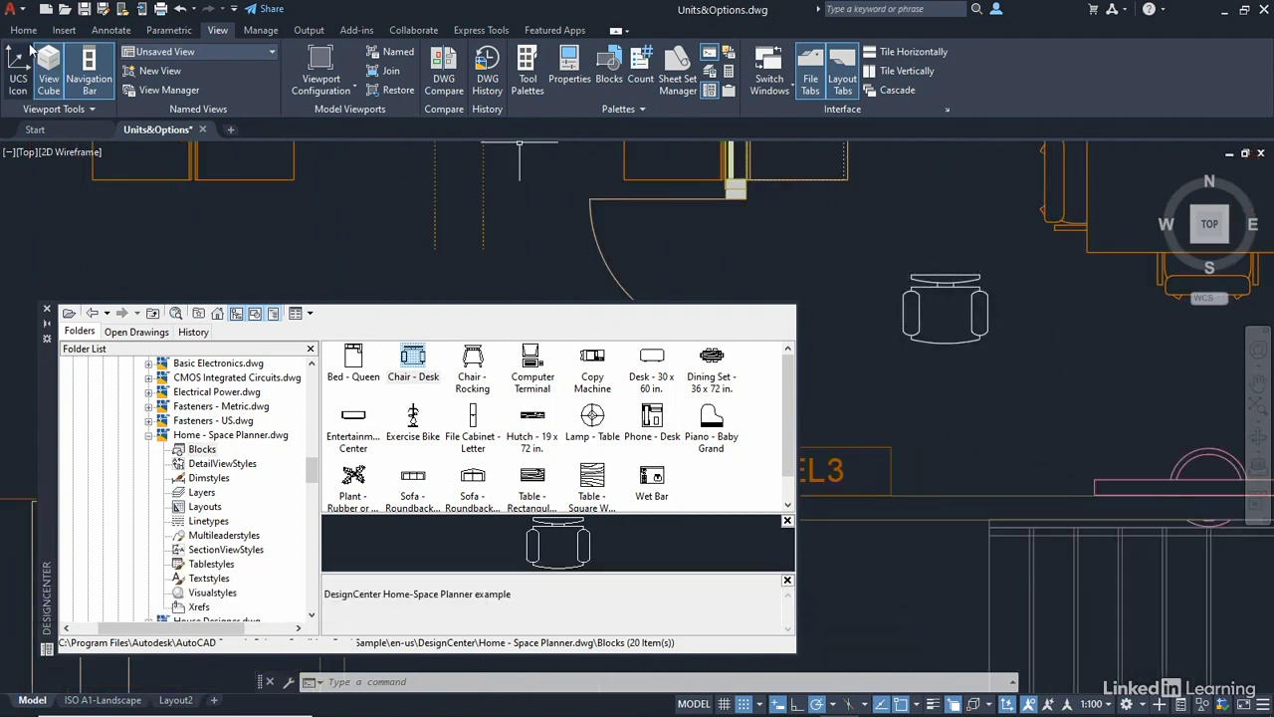
click(23, 30)
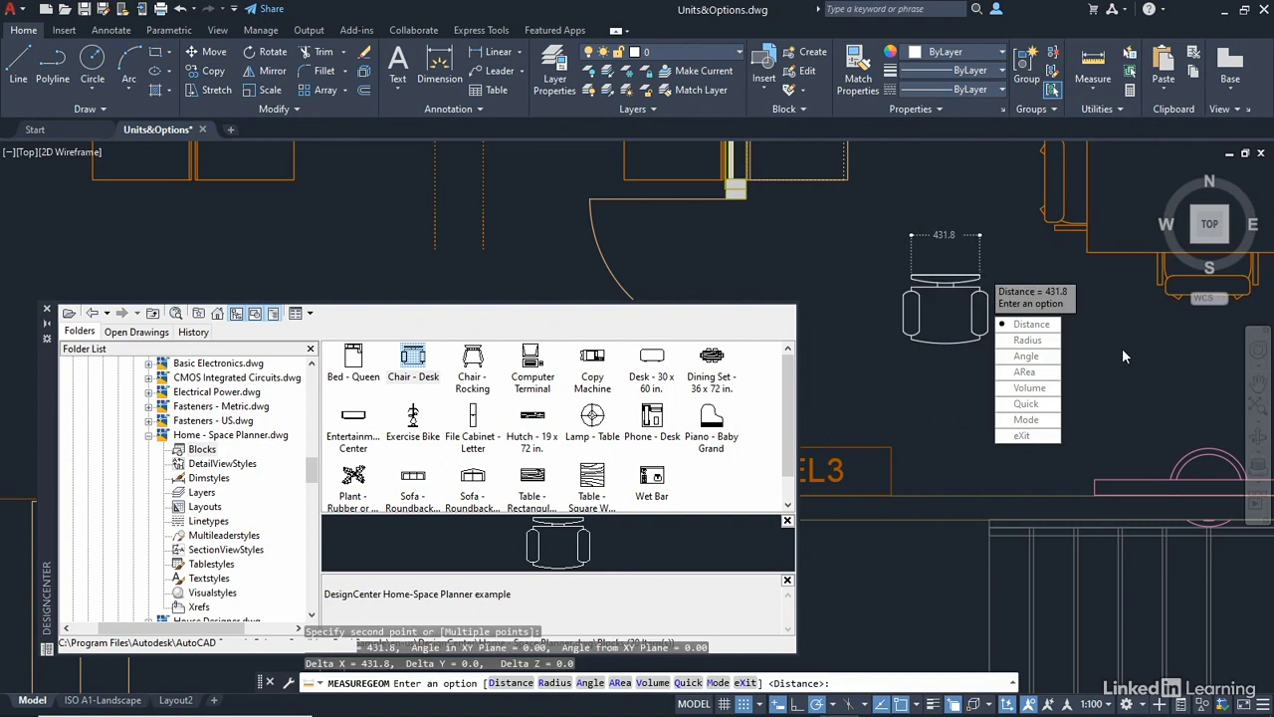
mouse_move(1110, 359)
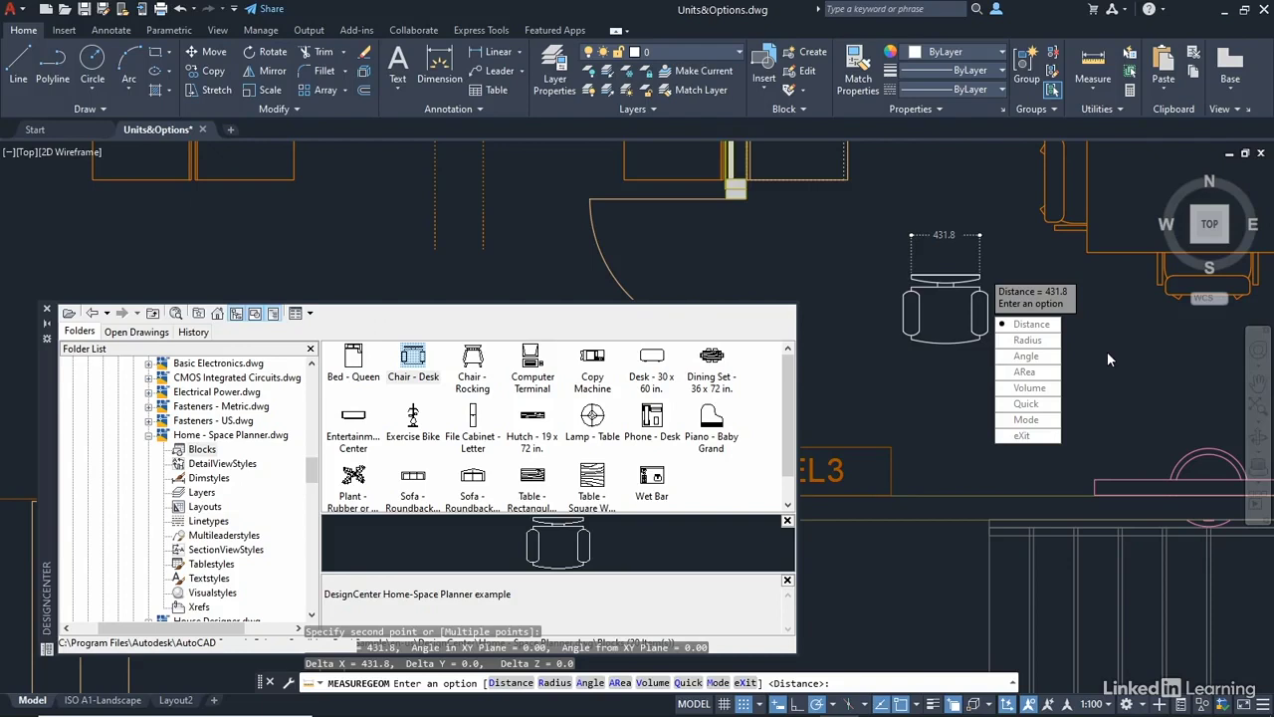
mouse_move(1102, 364)
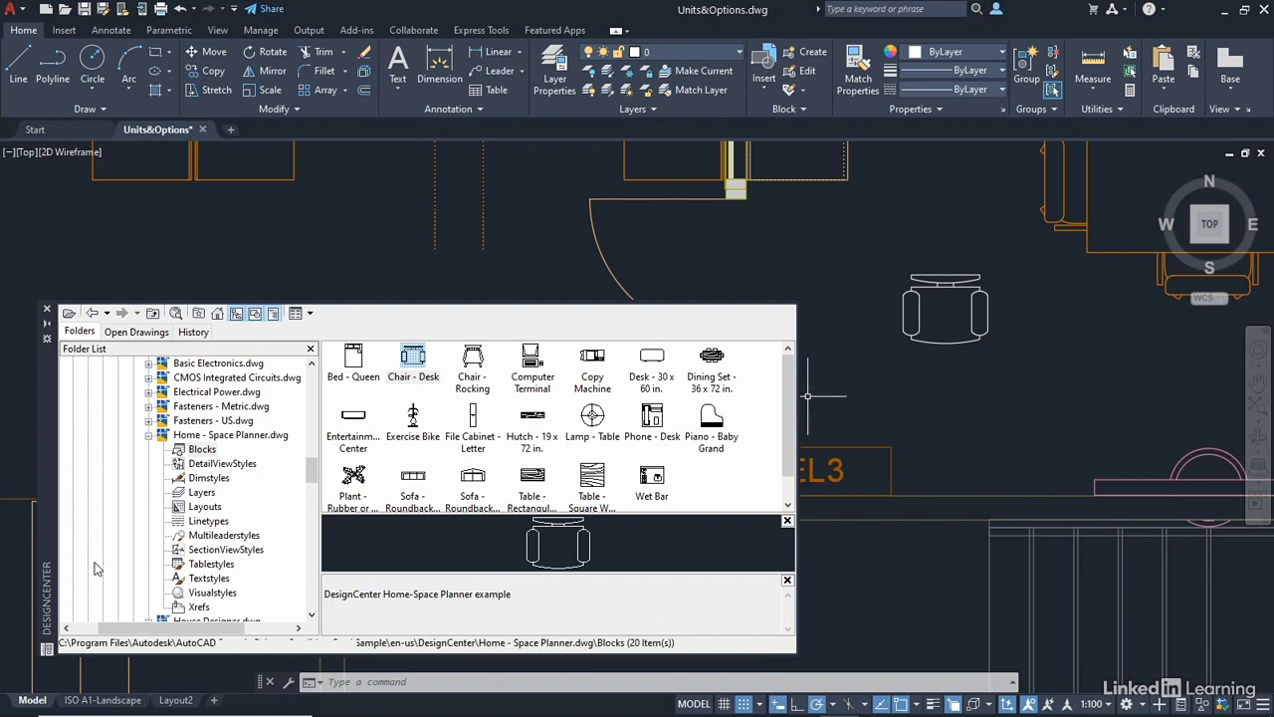
mouse_move(858, 383)
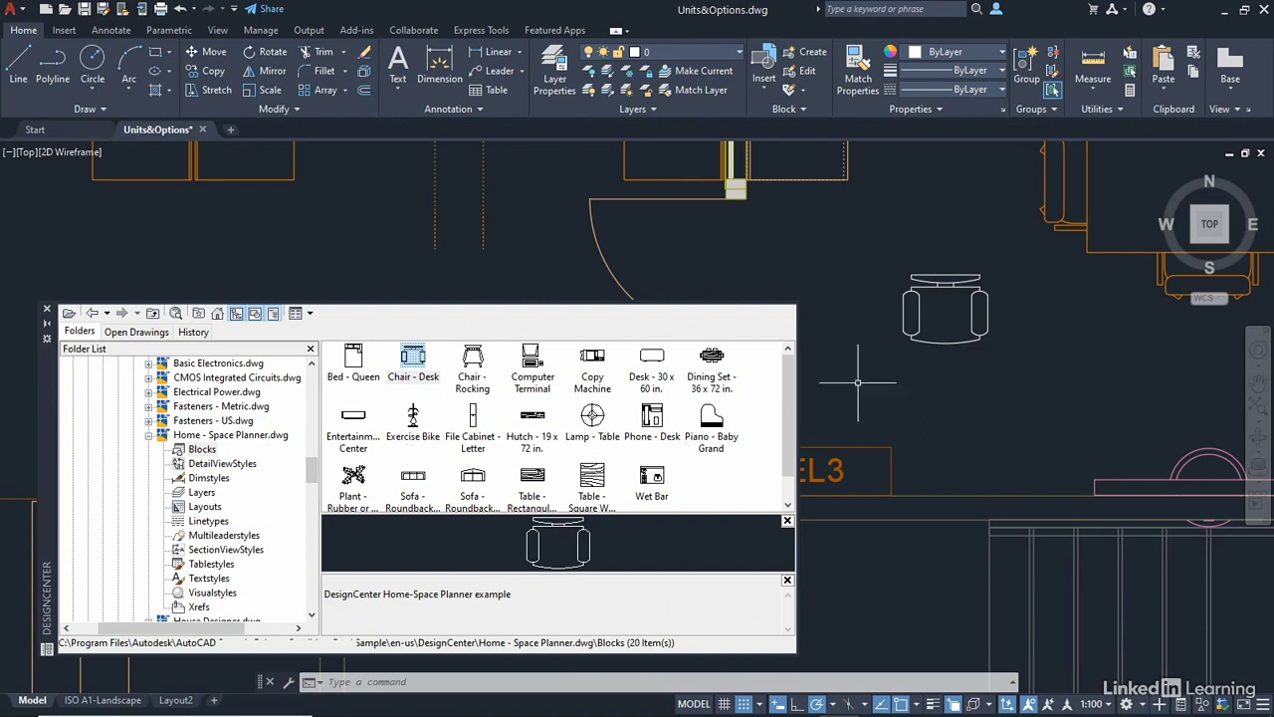